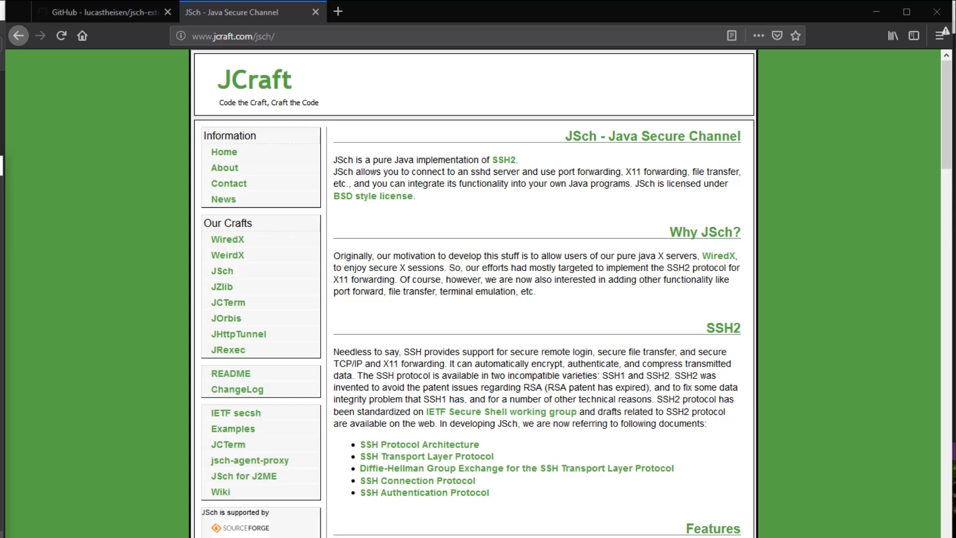
{"action": "mouse_move", "coordinate": [128, 435]}
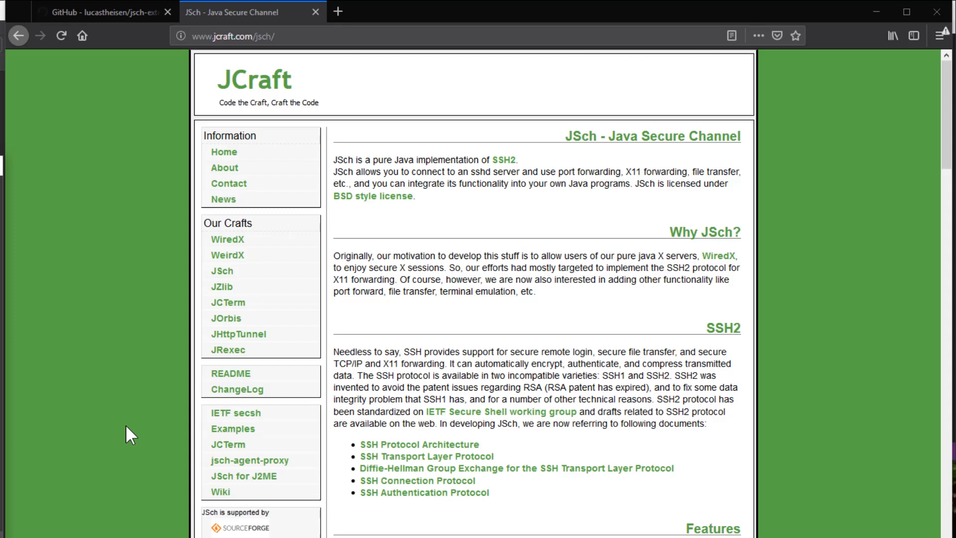
{"action": "mouse_move", "coordinate": [252, 92]}
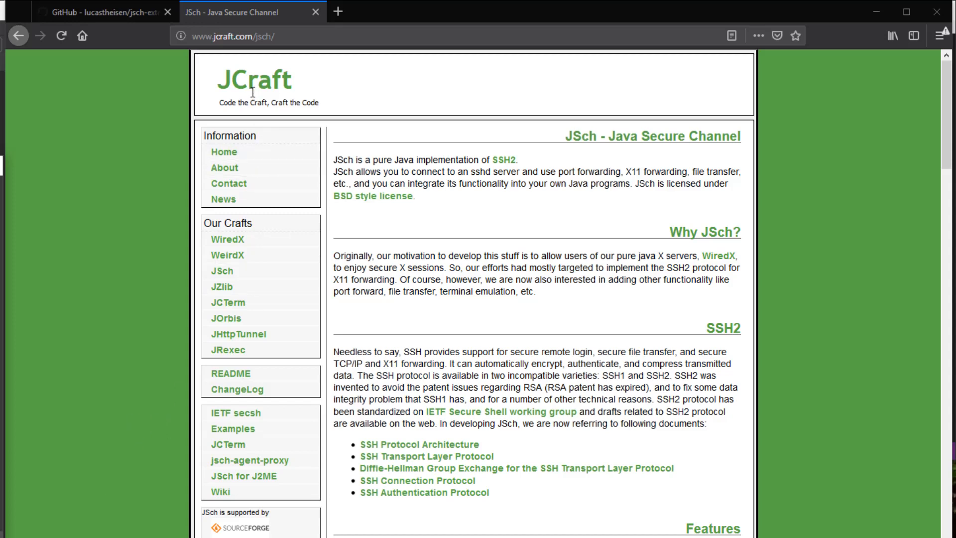
{"action": "mouse_move", "coordinate": [145, 38]}
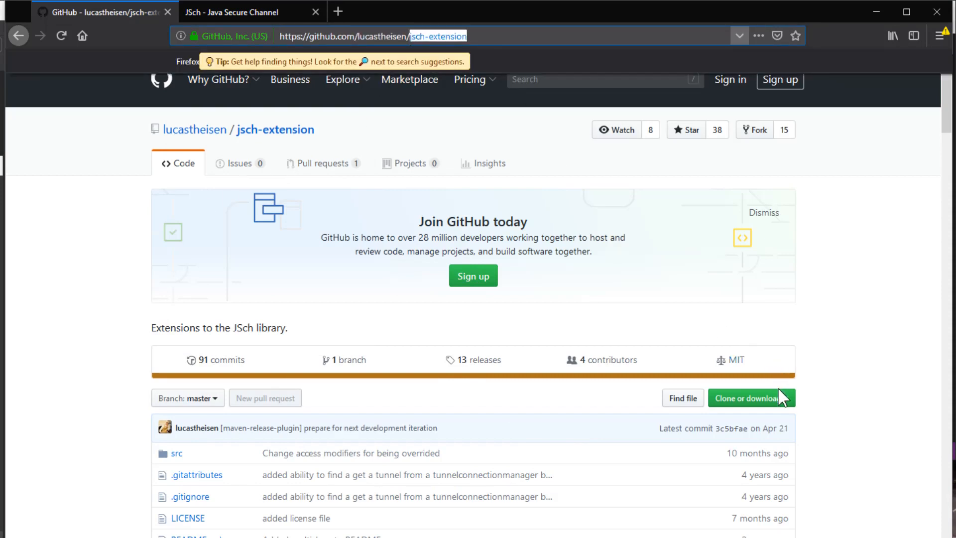
Step: Download the jsch-extension repository as a ZIP, save it and open the archive
{"action": "left_click", "coordinate": [749, 398]}
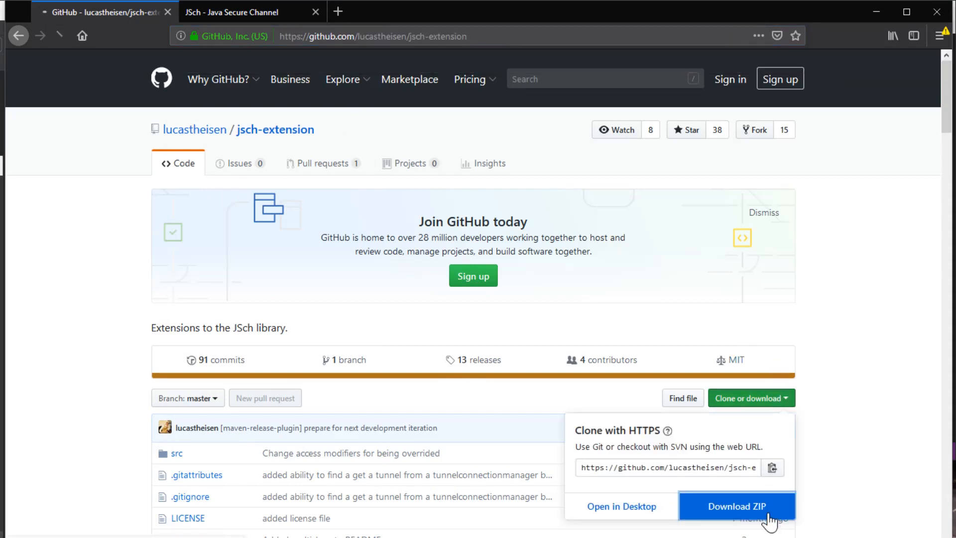
{"action": "left_click", "coordinate": [737, 506]}
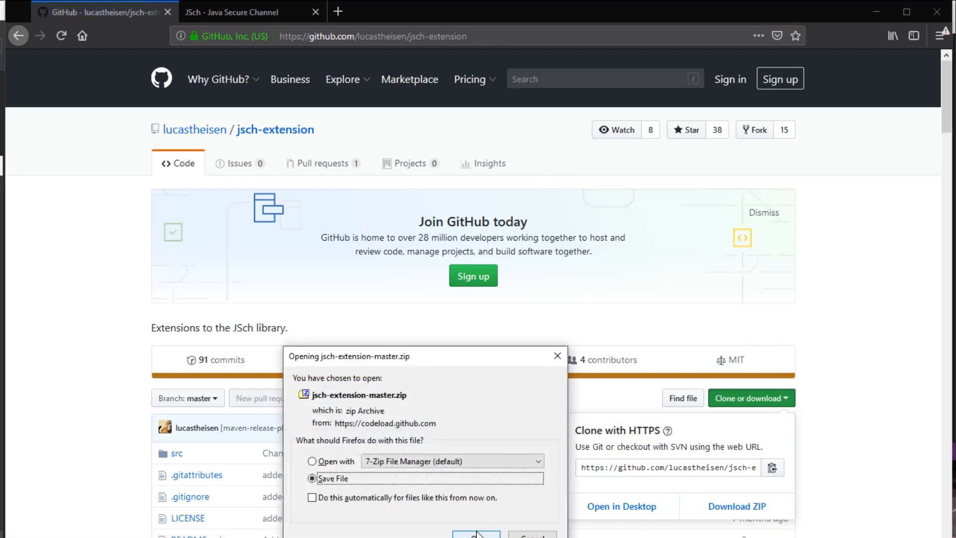
{"action": "left_click", "coordinate": [477, 534]}
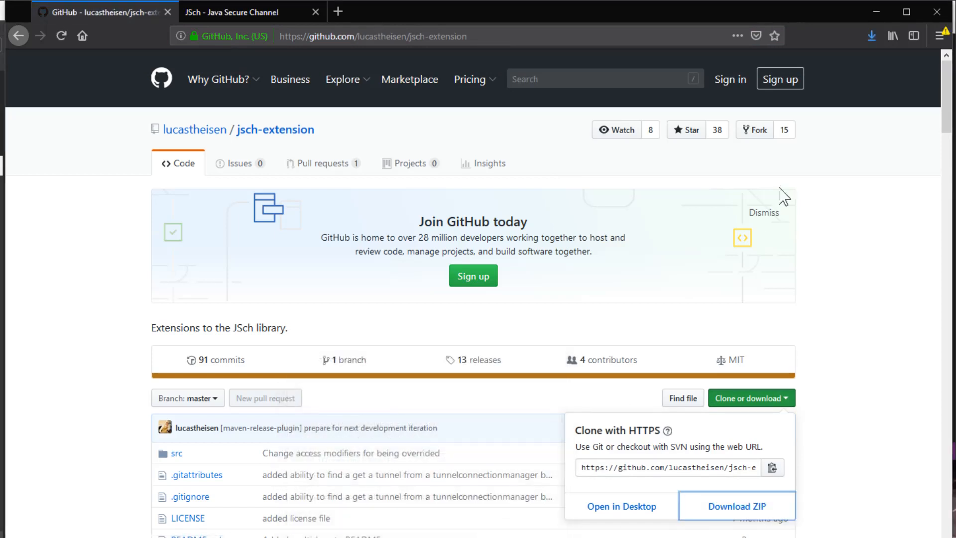
{"action": "left_click", "coordinate": [735, 506]}
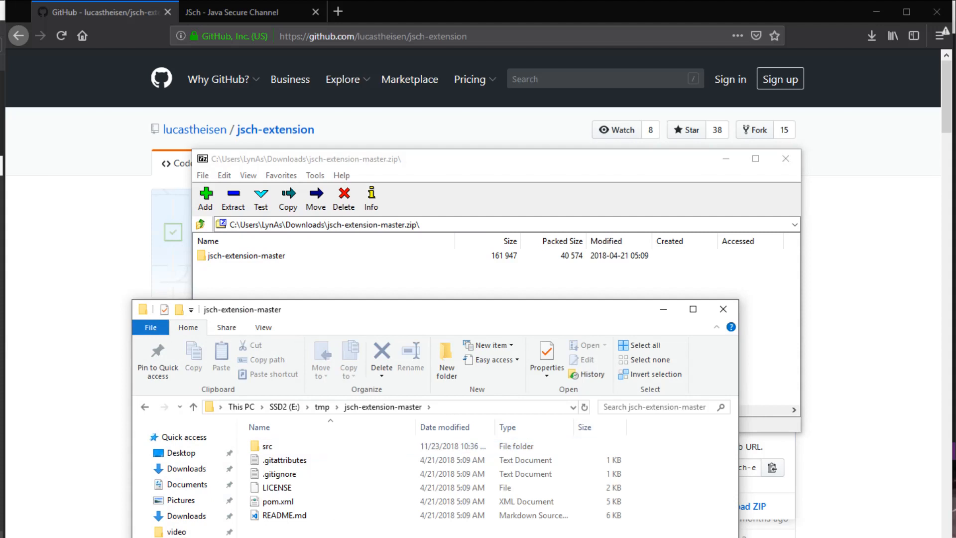
Step: Select pom.xml in the extracted jsch-extension-master folder
{"action": "left_click", "coordinate": [278, 501]}
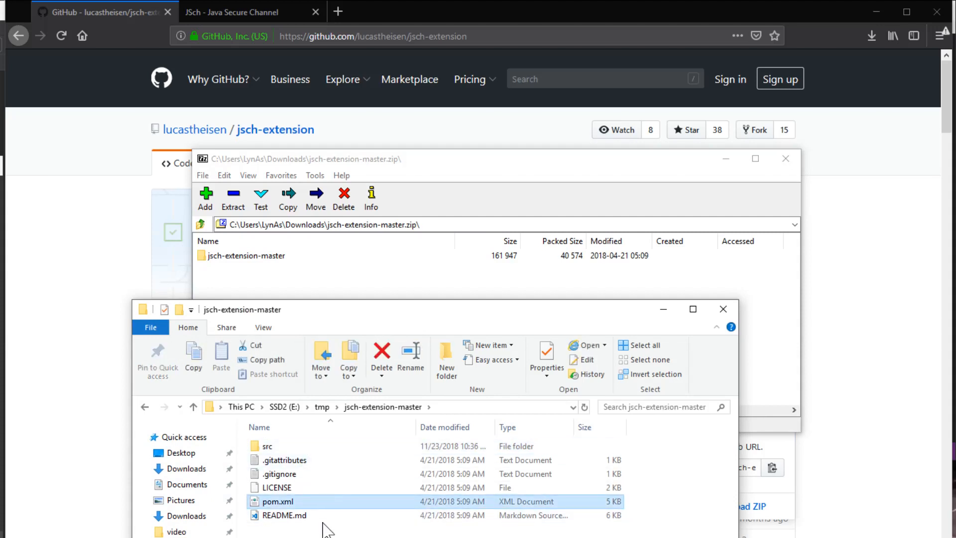
{"action": "mouse_move", "coordinate": [351, 512]}
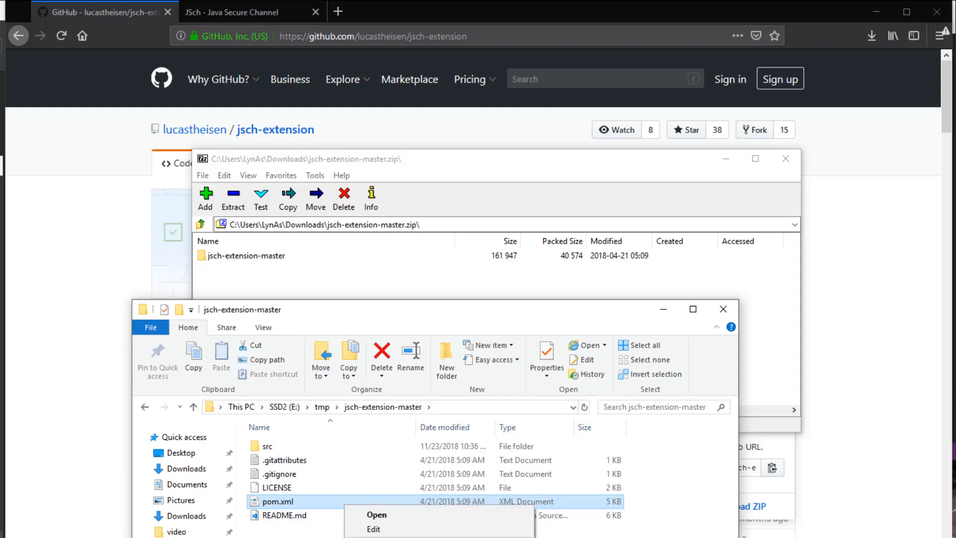
Step: Insert a maven-assembly-plugin with jar-with-dependencies into pom.xml and save it
{"action": "left_click", "coordinate": [376, 514]}
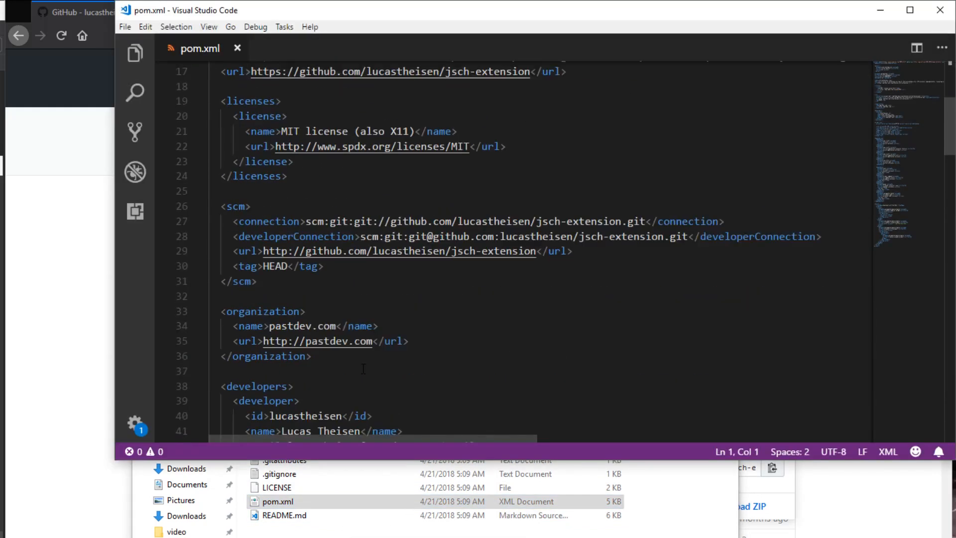
{"action": "scroll", "scroll_direction": "down", "scroll_amount": 3}
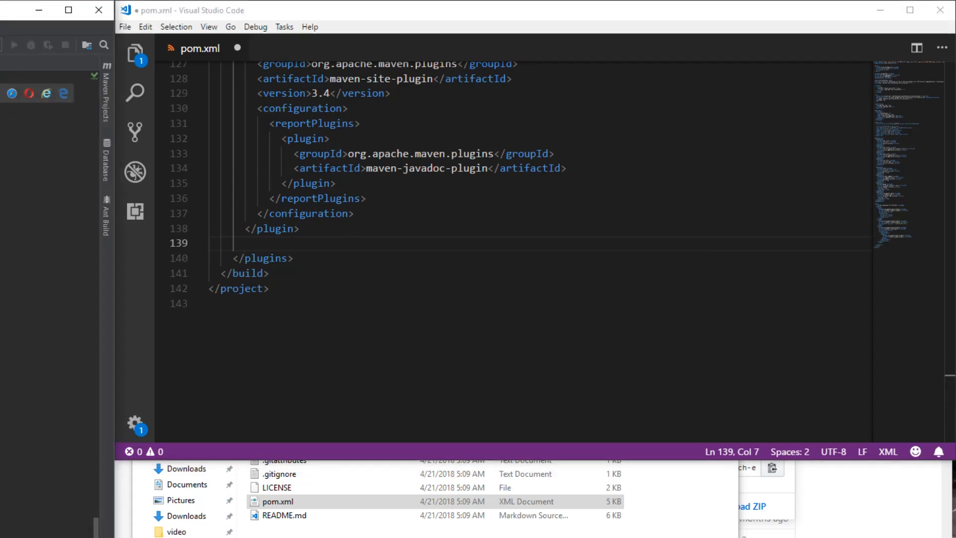
{"action": "left_click", "coordinate": [299, 229]}
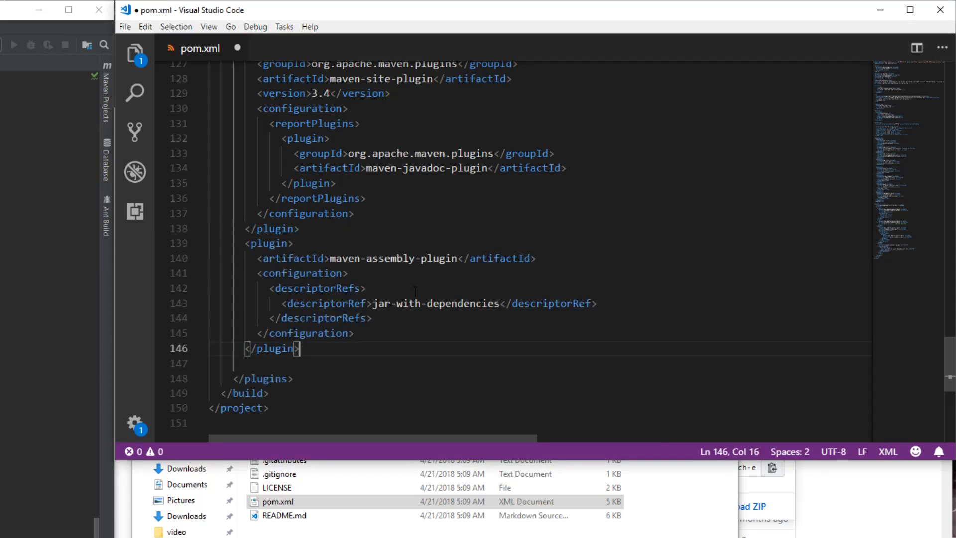
{"action": "key", "text": "ctrl+s"}
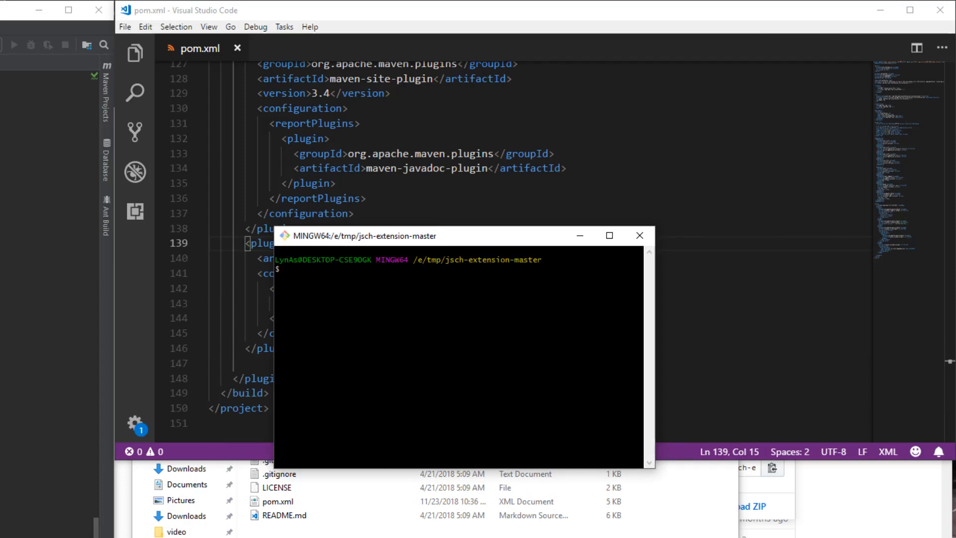
Step: Run 'mvn --version' to check the Maven installation
{"action": "type", "text": "mvn"}
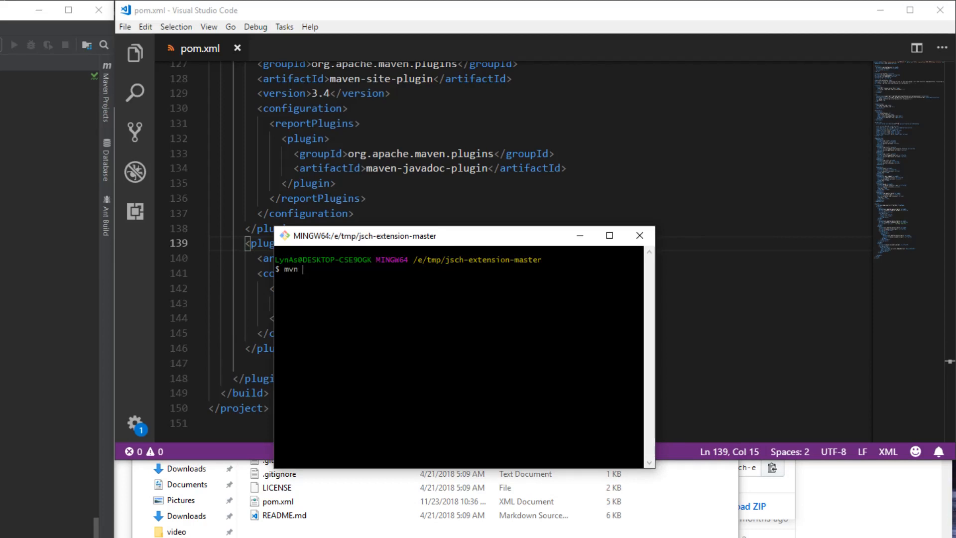
{"action": "type", "text": "--version"}
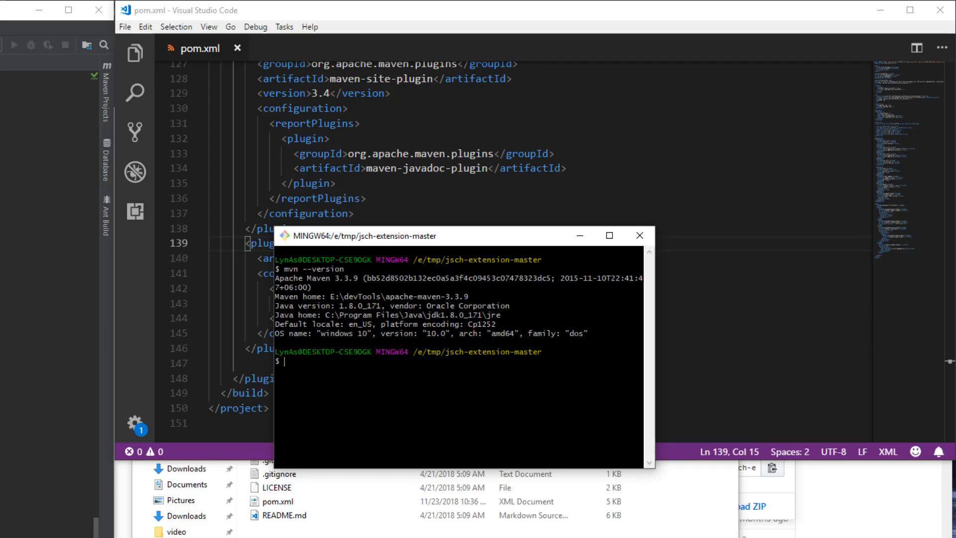
Step: Run 'mvn clean assembly:assembly' to build the jar with dependencies to BUILD SUCCESS
{"action": "type", "text": "mvn"}
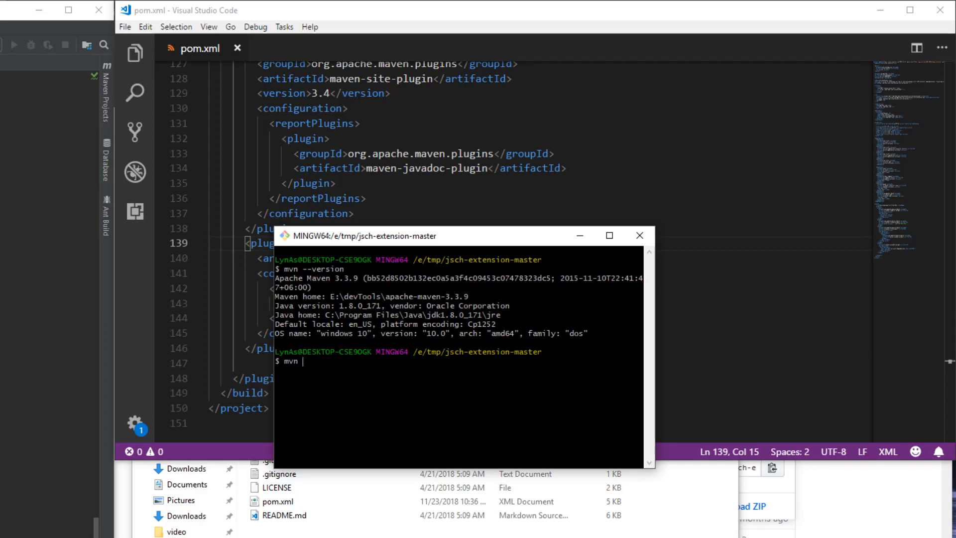
{"action": "type", "text": "clean assembly"}
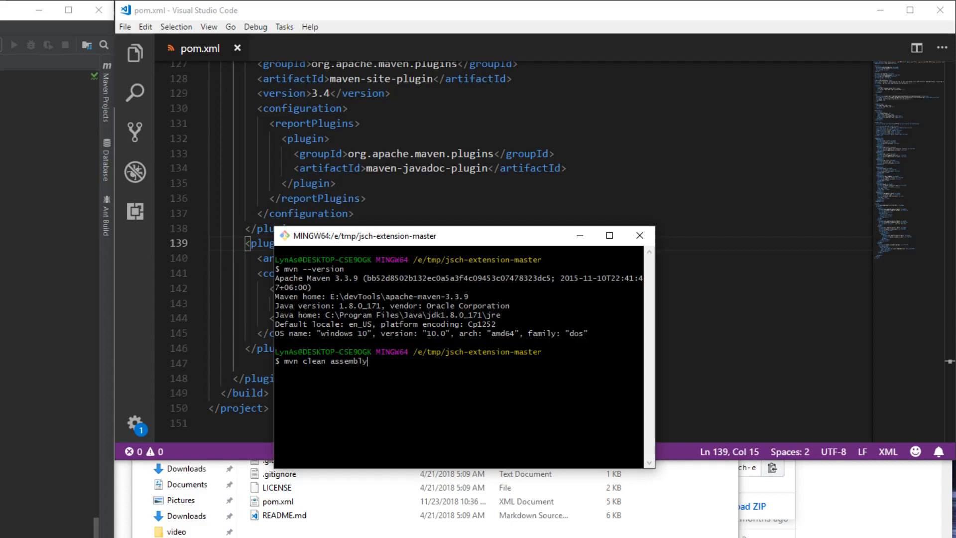
{"action": "type", "text": ":assem,"}
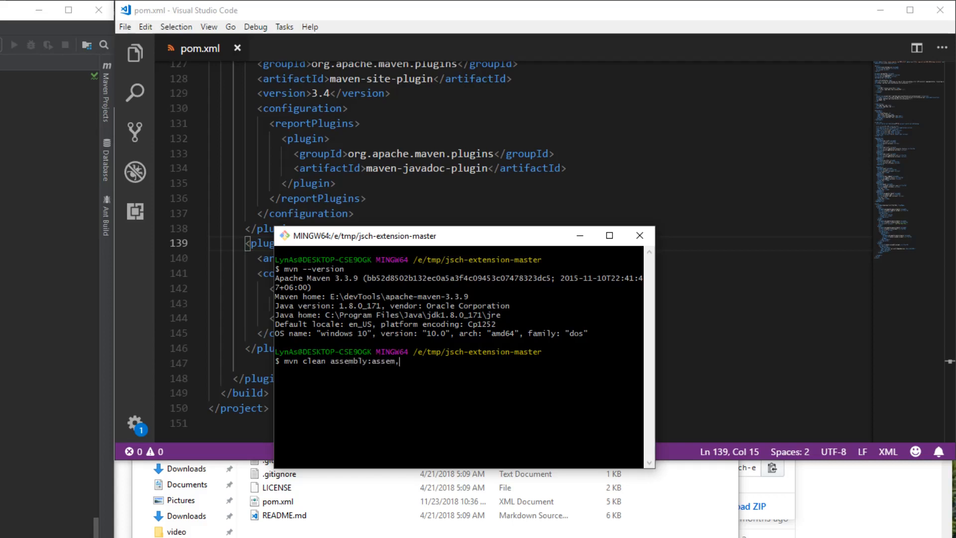
{"action": "type", "text": "bly"}
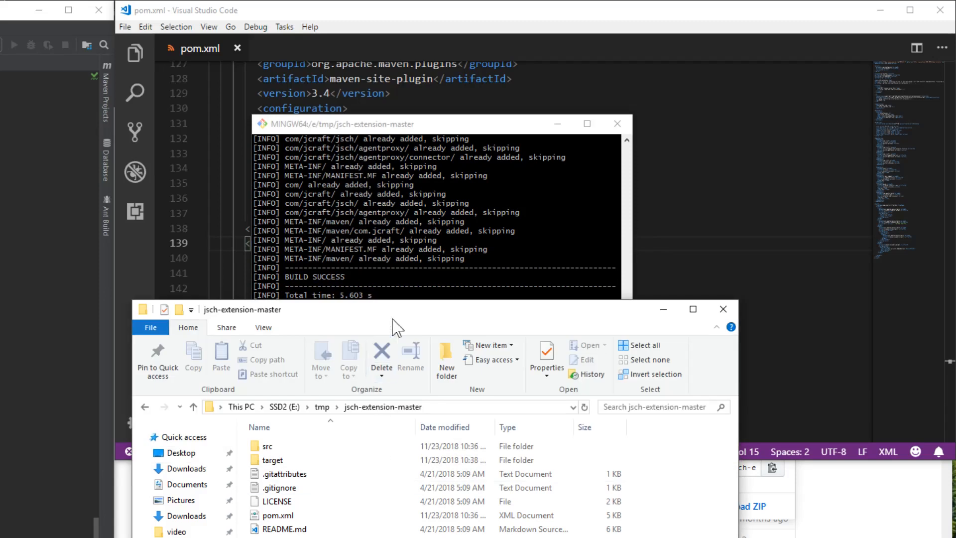
Step: Open target/jsch-extension-jar-with-dependencies.jar in 7-Zip and inspect its com package
{"action": "double_click", "coordinate": [272, 460]}
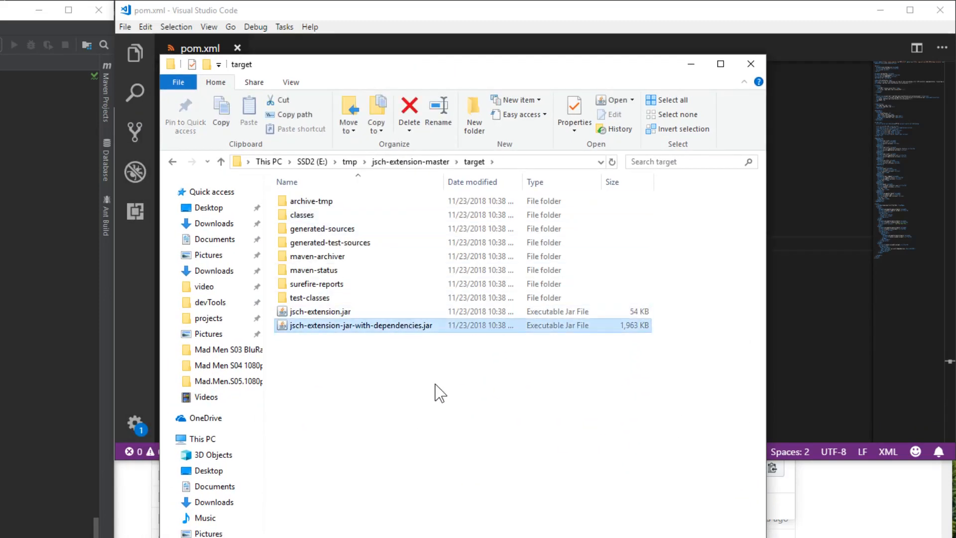
{"action": "mouse_move", "coordinate": [403, 334]}
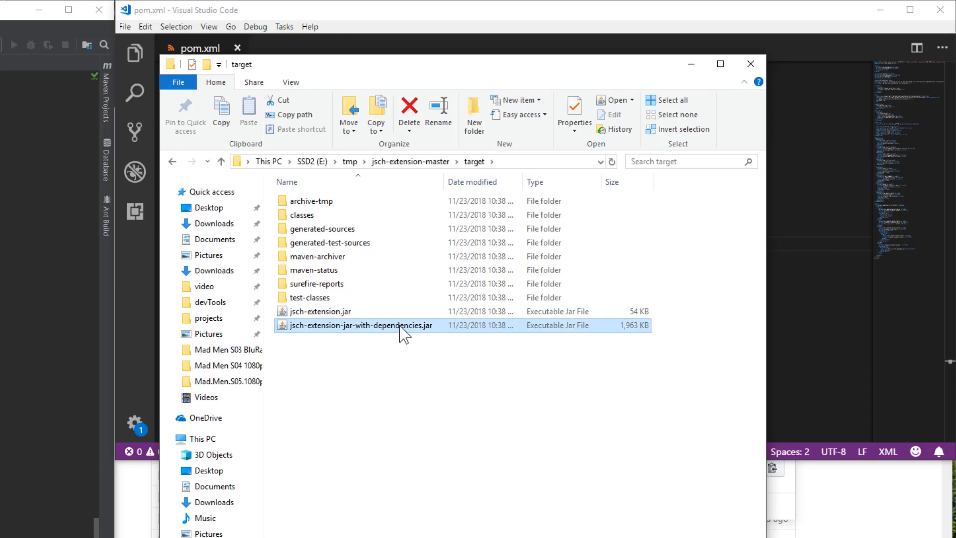
{"action": "right_click", "coordinate": [360, 325]}
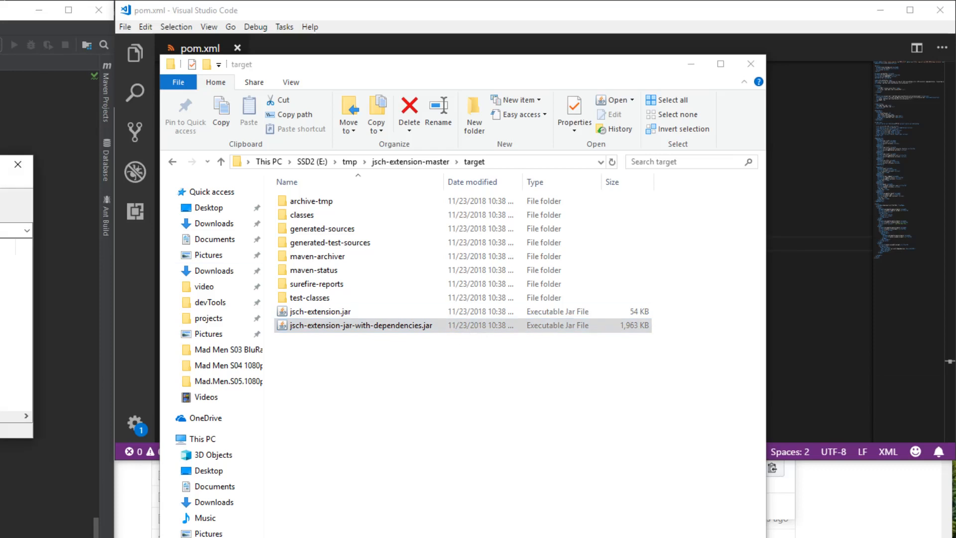
{"action": "double_click", "coordinate": [361, 325]}
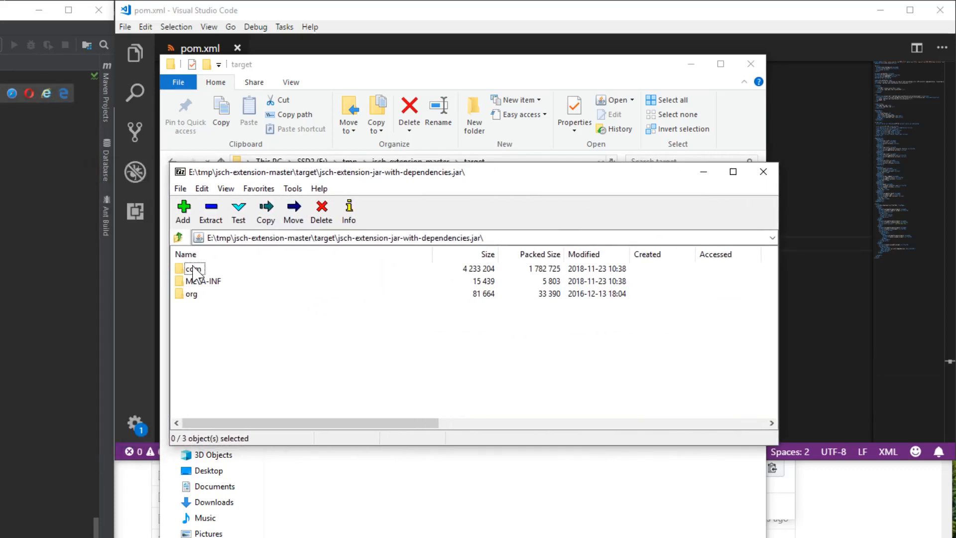
{"action": "double_click", "coordinate": [192, 268]}
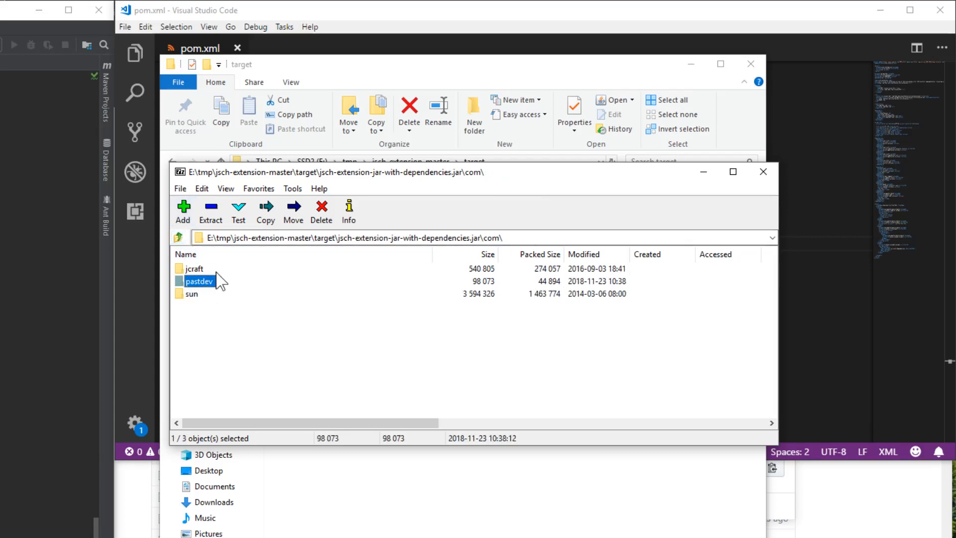
{"action": "mouse_move", "coordinate": [345, 347]}
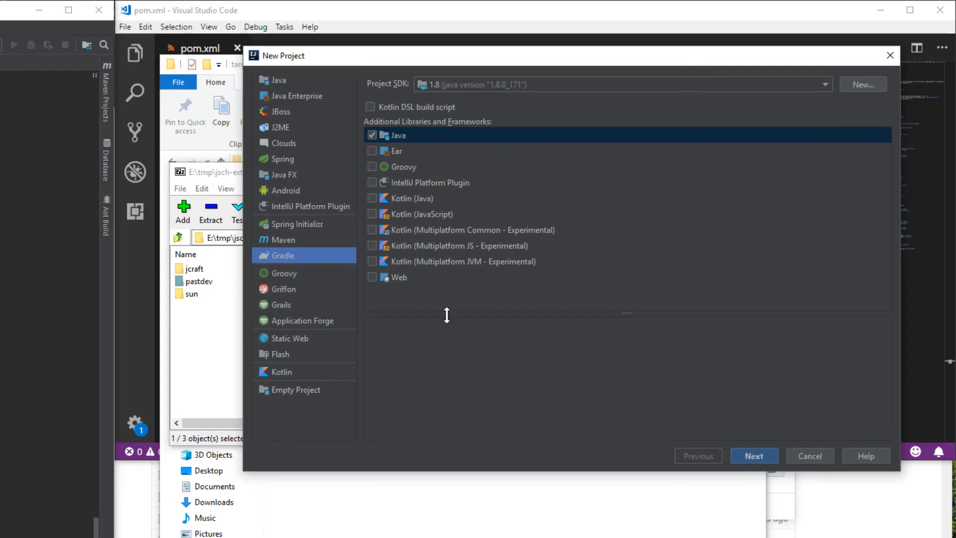
{"action": "mouse_move", "coordinate": [537, 152]}
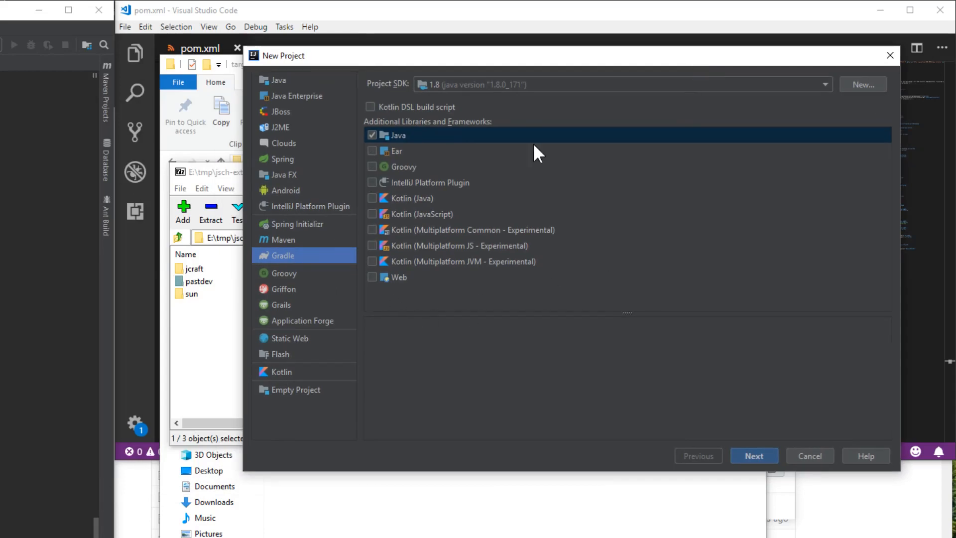
Step: Set GroupId com.lynas and ArtifactId dem-ssh-java for the new Gradle project
{"action": "left_click", "coordinate": [754, 455]}
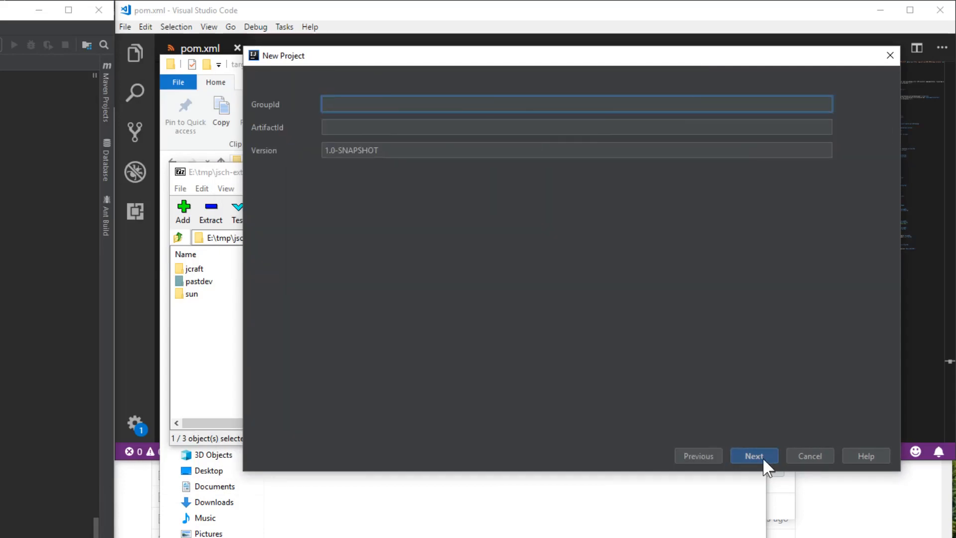
{"action": "type", "text": "com."}
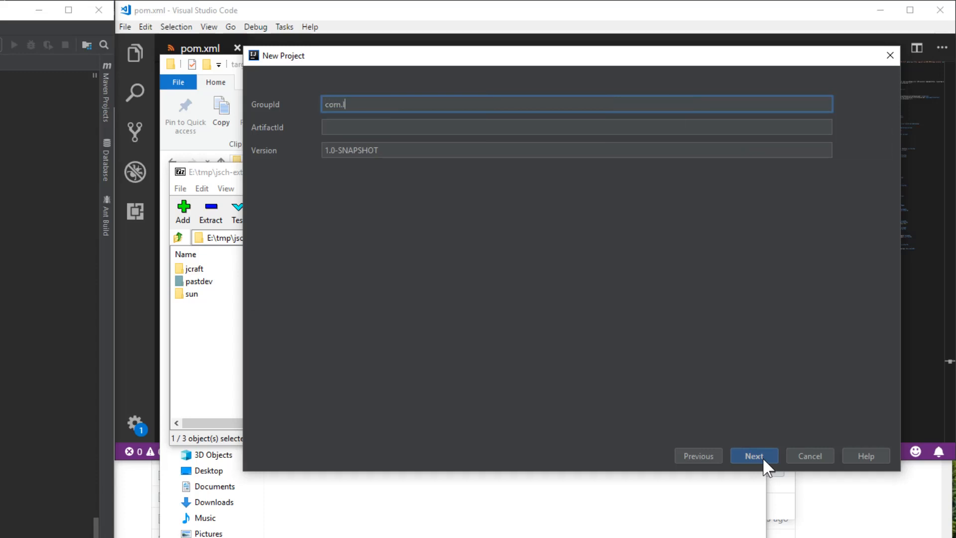
{"action": "type", "text": "de"}
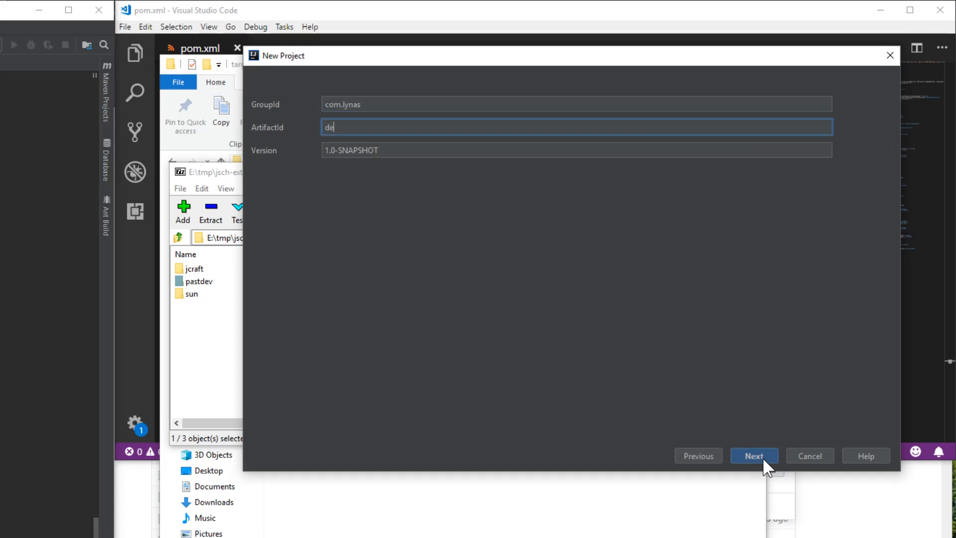
{"action": "type", "text": "m-ssh-"}
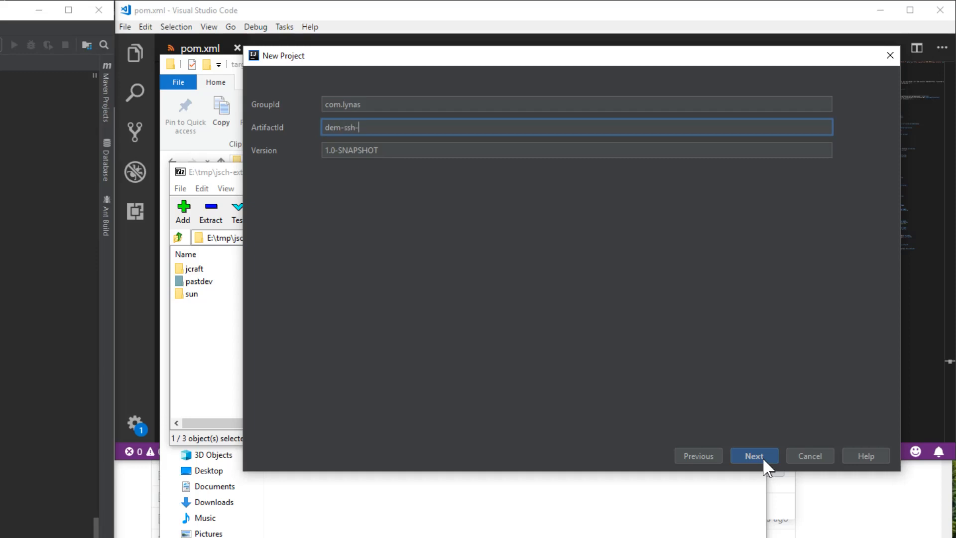
{"action": "left_click", "coordinate": [754, 455]}
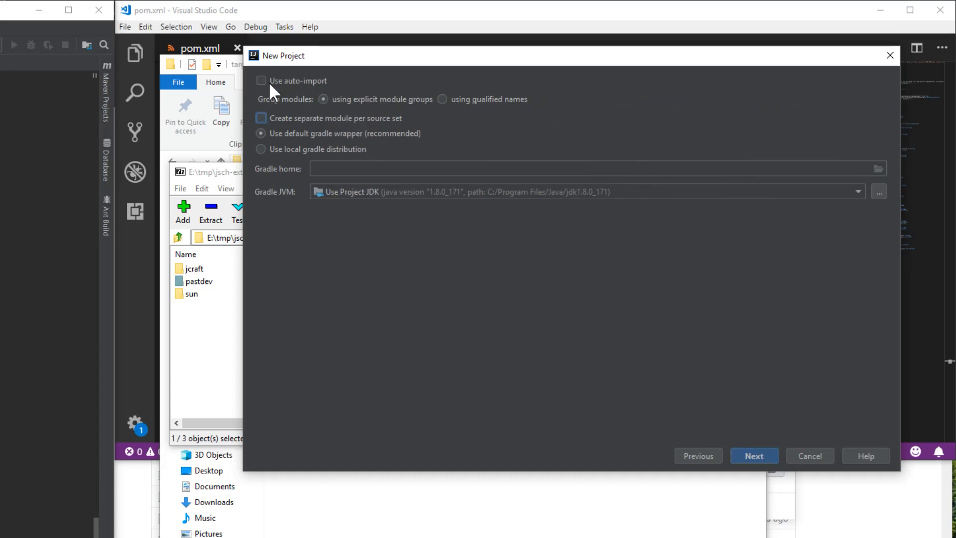
Step: Enable Use auto-import and finish creating the dem-ssh-java project
{"action": "left_click", "coordinate": [261, 79]}
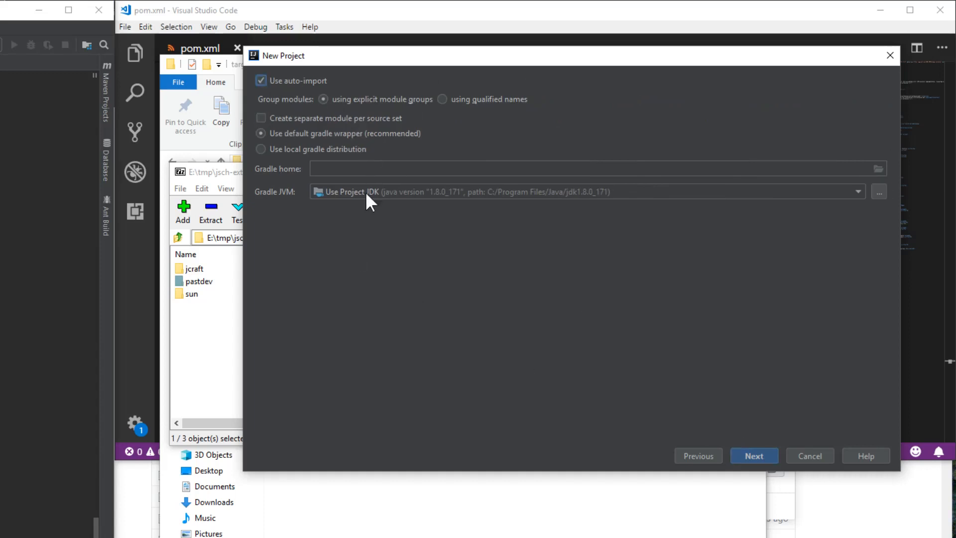
{"action": "left_click", "coordinate": [754, 455]}
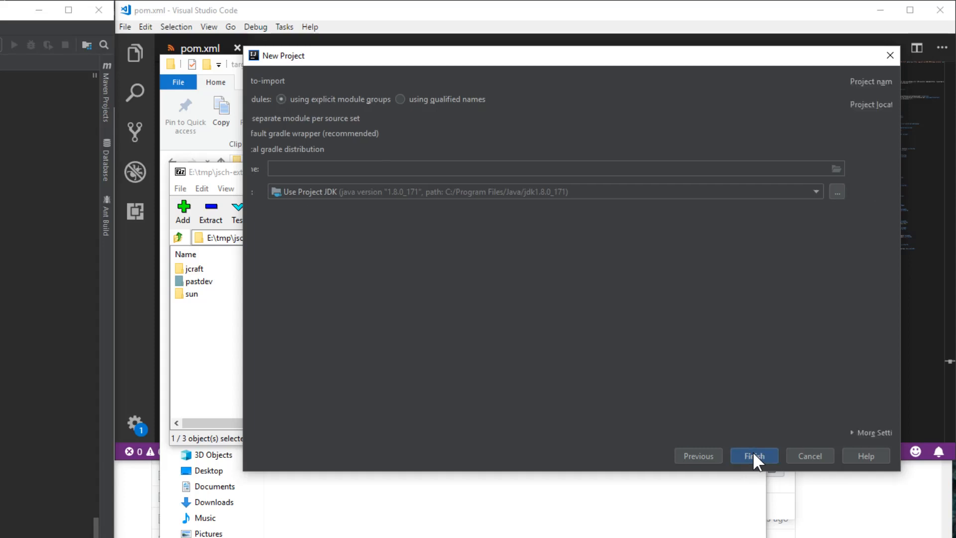
{"action": "left_click", "coordinate": [755, 455]}
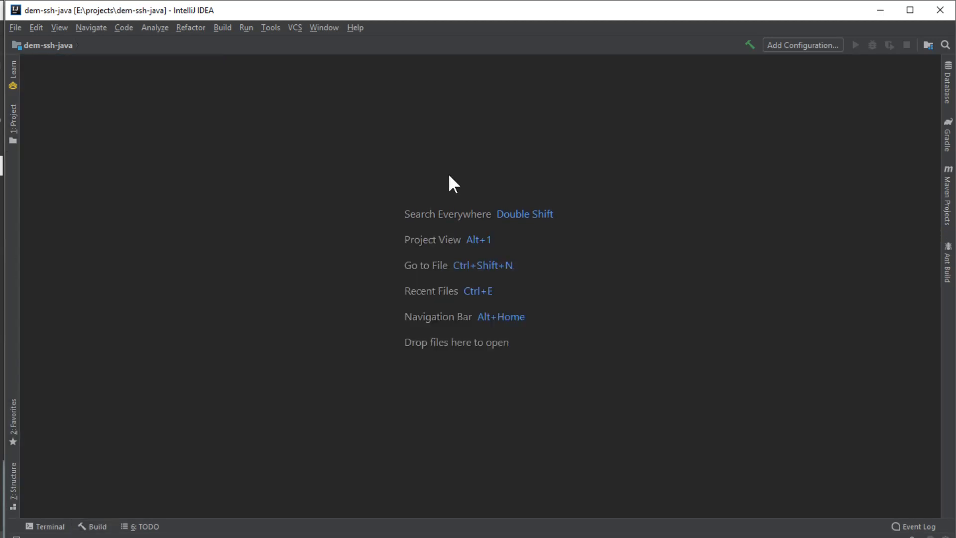
Step: Create a lib directory at the project root and copy jsch-extension.jar into it
{"action": "left_click", "coordinate": [12, 116]}
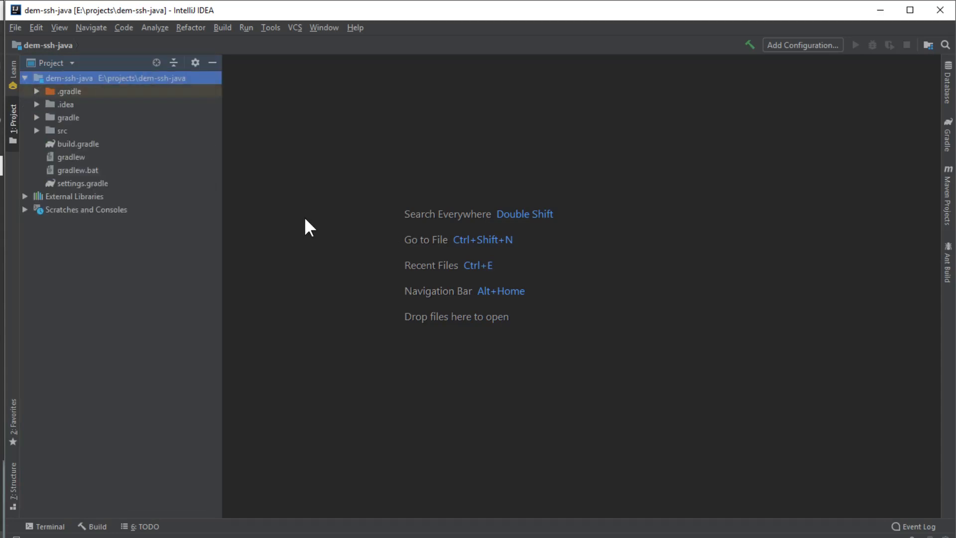
{"action": "right_click", "coordinate": [67, 78]}
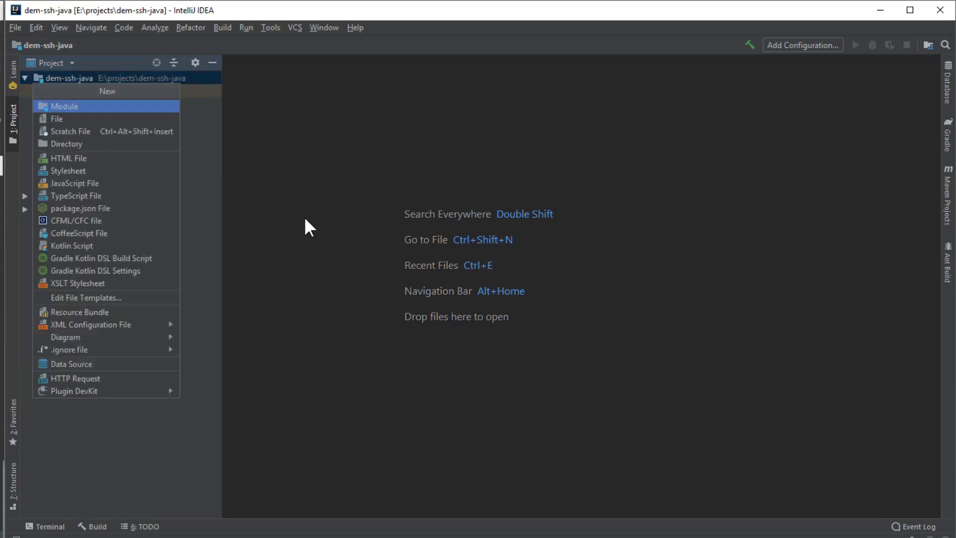
{"action": "left_click", "coordinate": [66, 143]}
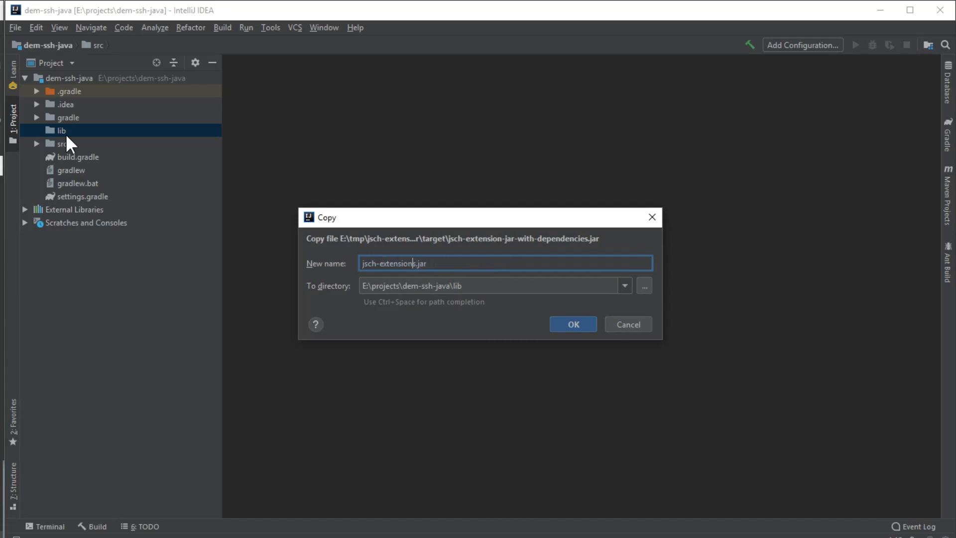
{"action": "left_click", "coordinate": [572, 324]}
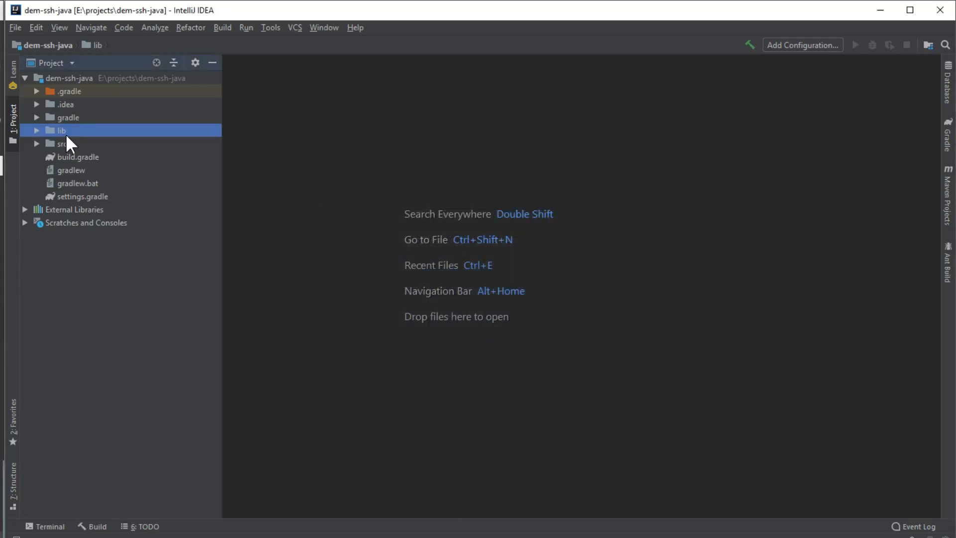
Step: Expand the lib folder and bring build.gradle into the editor
{"action": "left_click", "coordinate": [36, 130]}
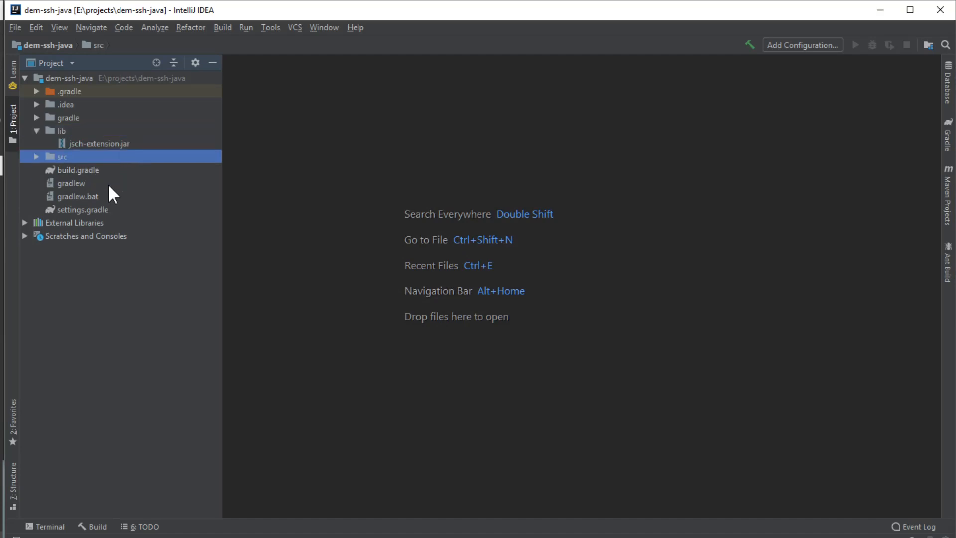
{"action": "double_click", "coordinate": [80, 170]}
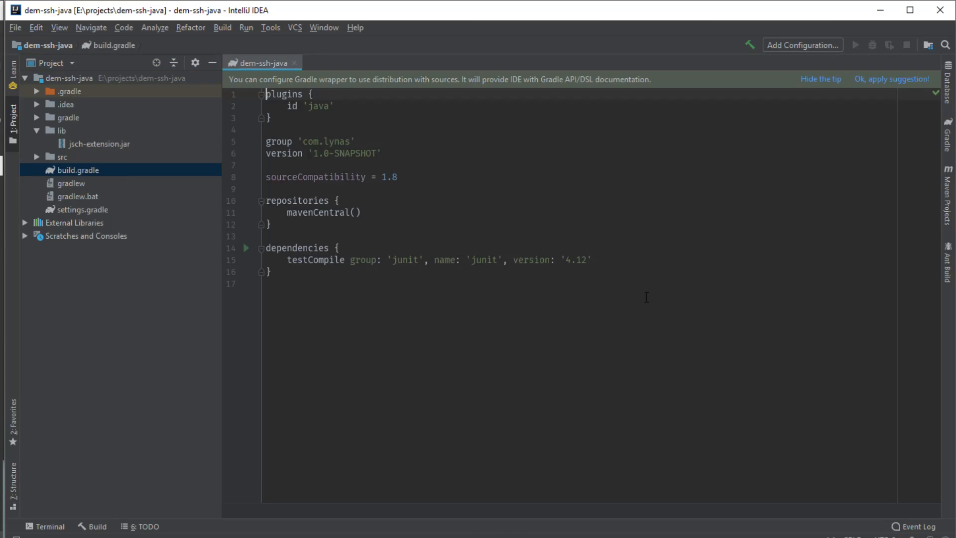
Step: Add compile files('lib/jsch-extension.jar') to the dependencies block of build.gradle
{"action": "key", "text": "enter"}
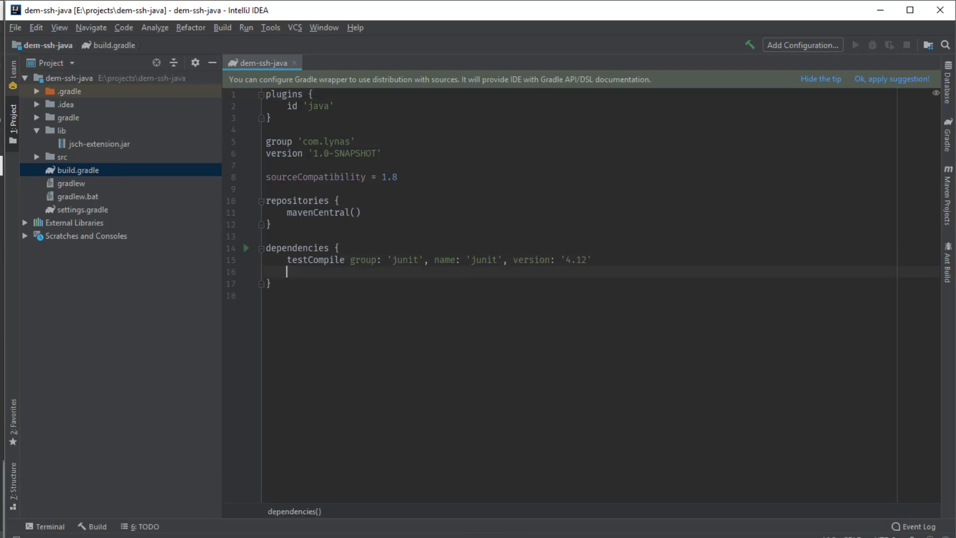
{"action": "type", "text": "compile file"}
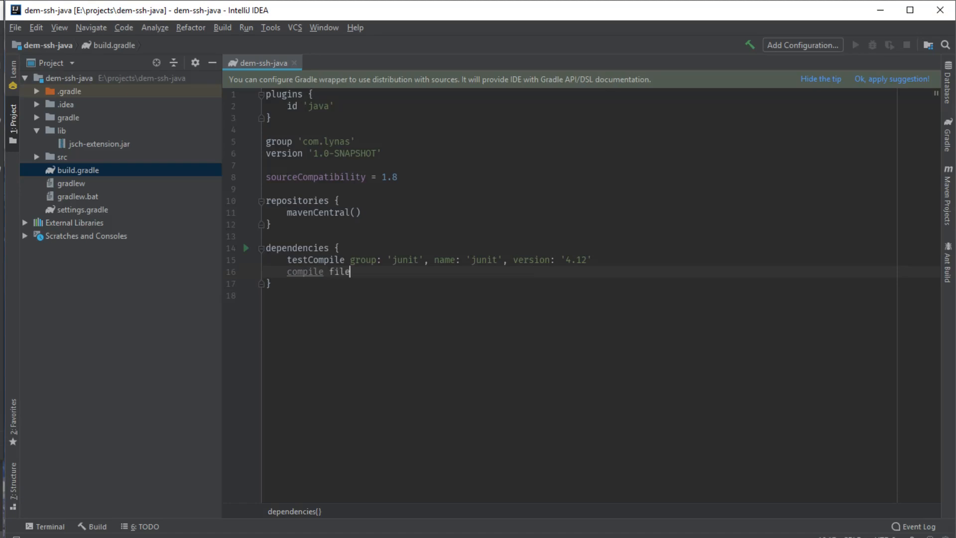
{"action": "type", "text": "s()"}
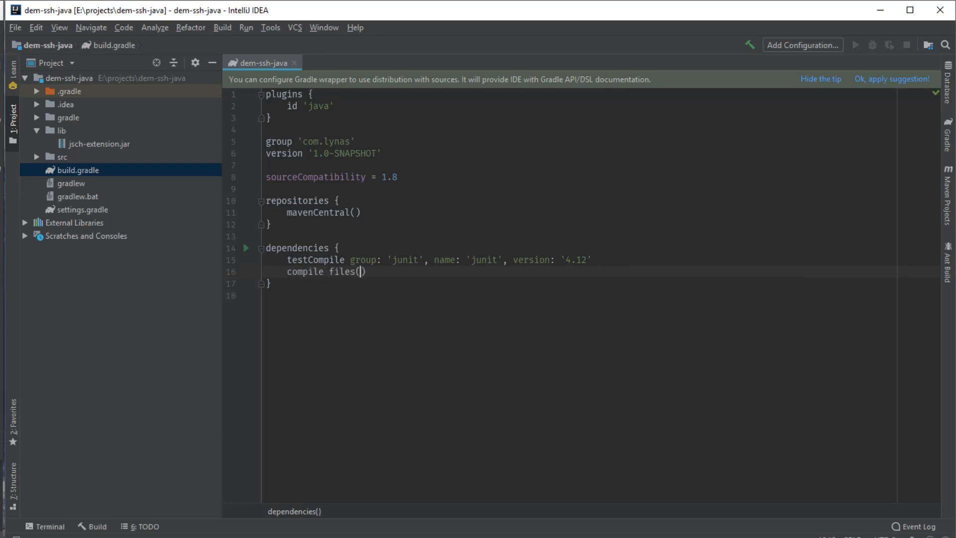
{"action": "type", "text": "'lib'"}
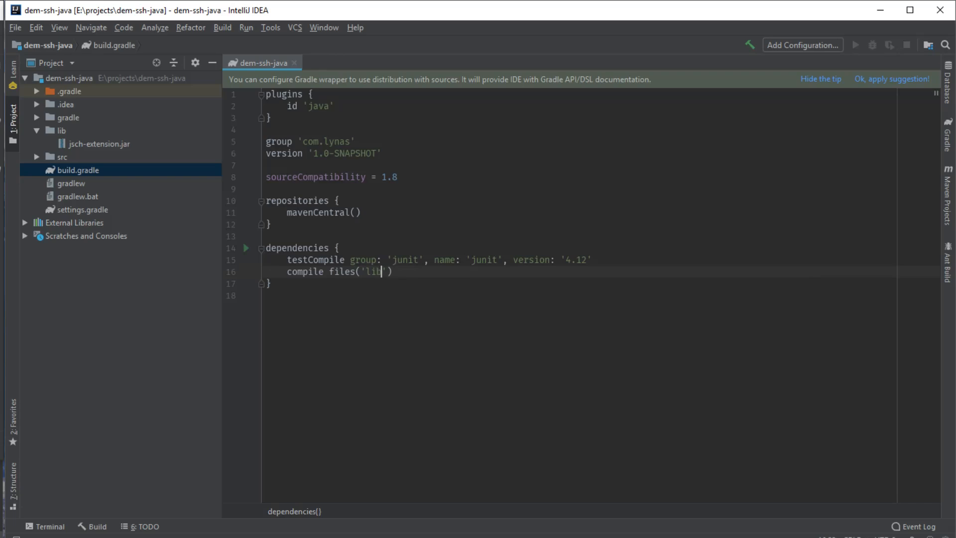
{"action": "type", "text": "/"}
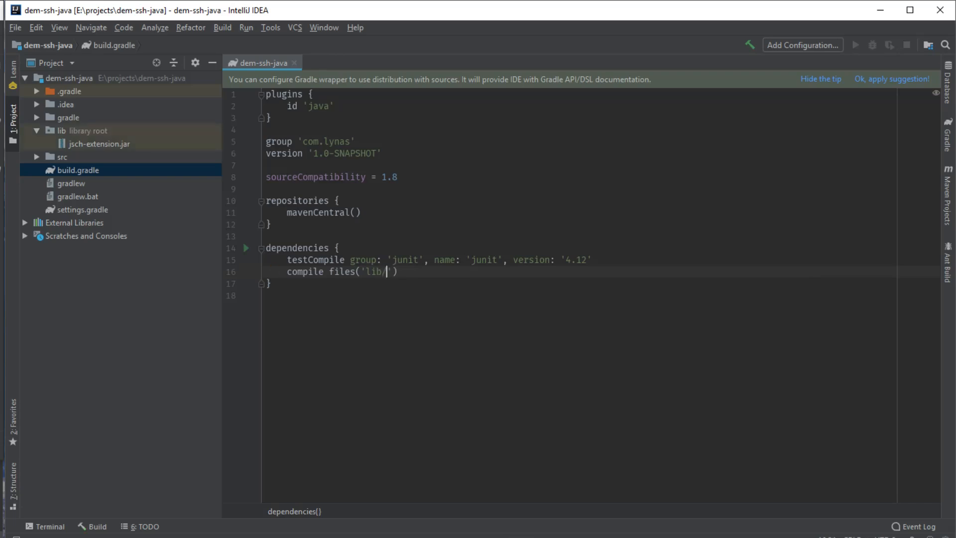
{"action": "type", "text": "js"}
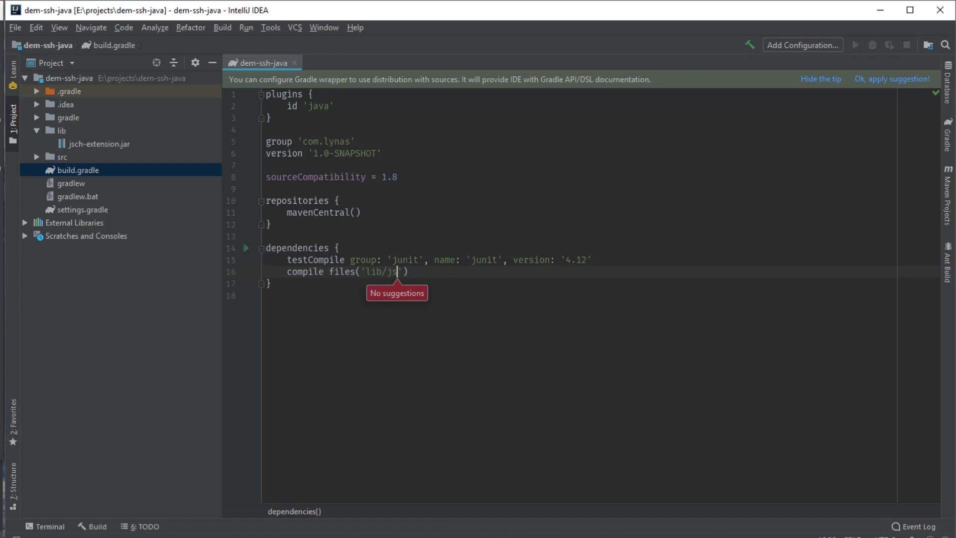
{"action": "type", "text": "ch-er"}
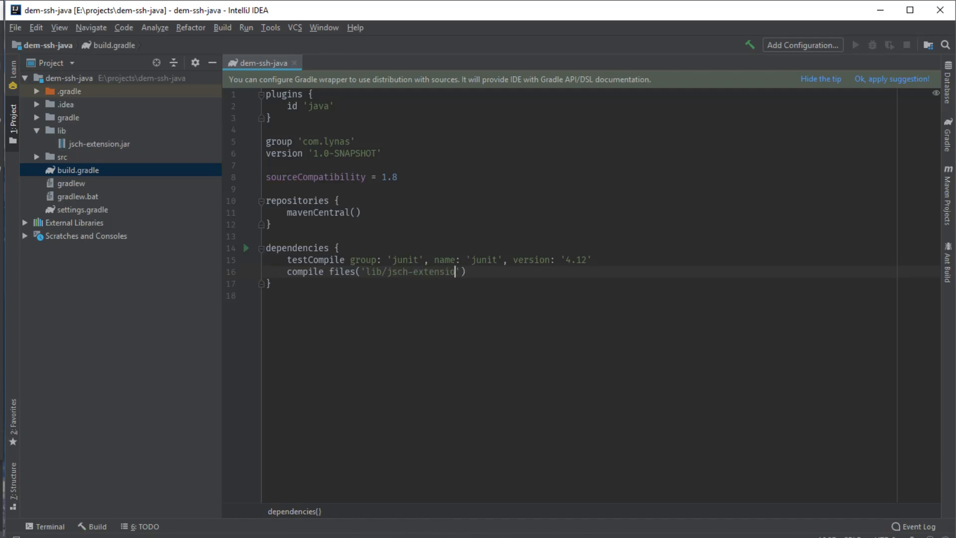
{"action": "type", "text": ".jar"}
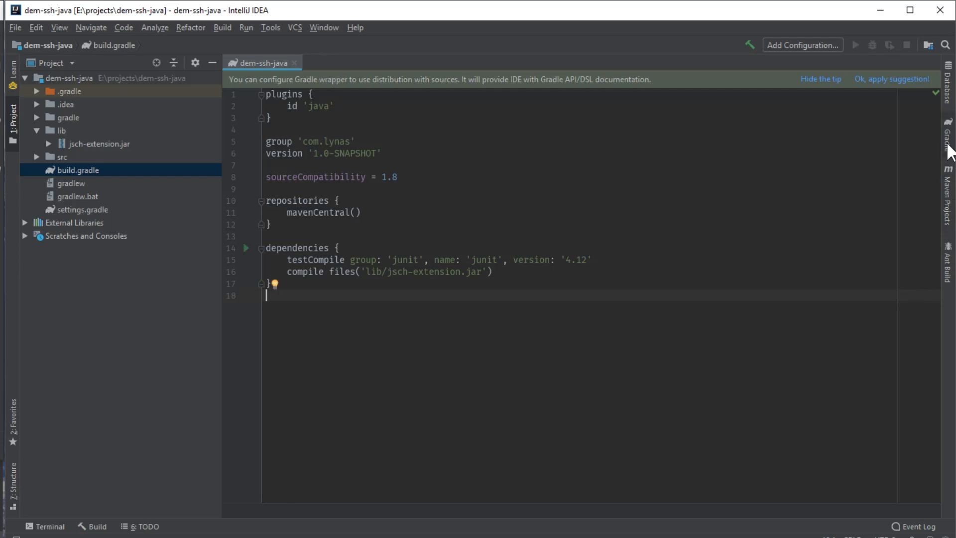
Step: Check jsch-extension appears under Gradle Compile dependencies, then expand src/main/java
{"action": "left_click", "coordinate": [947, 135]}
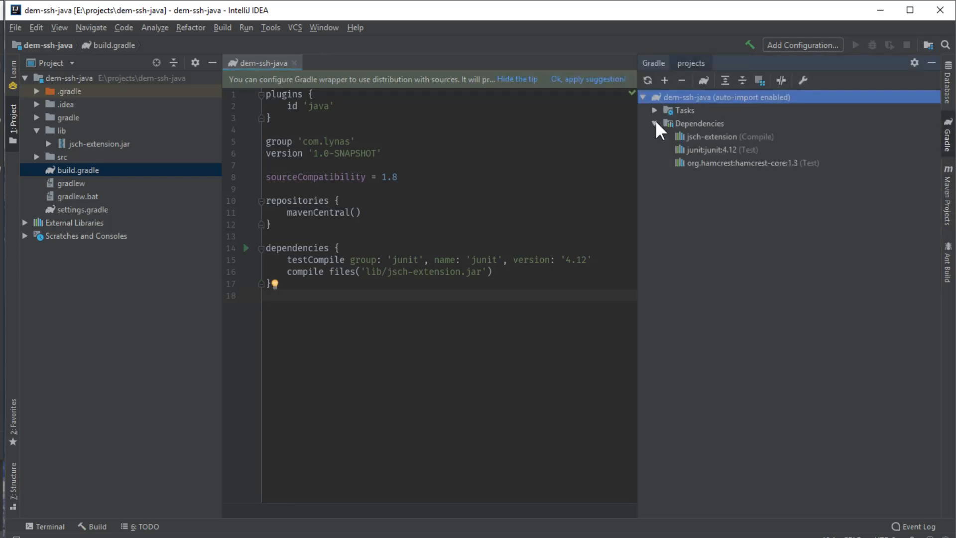
{"action": "left_click", "coordinate": [725, 136]}
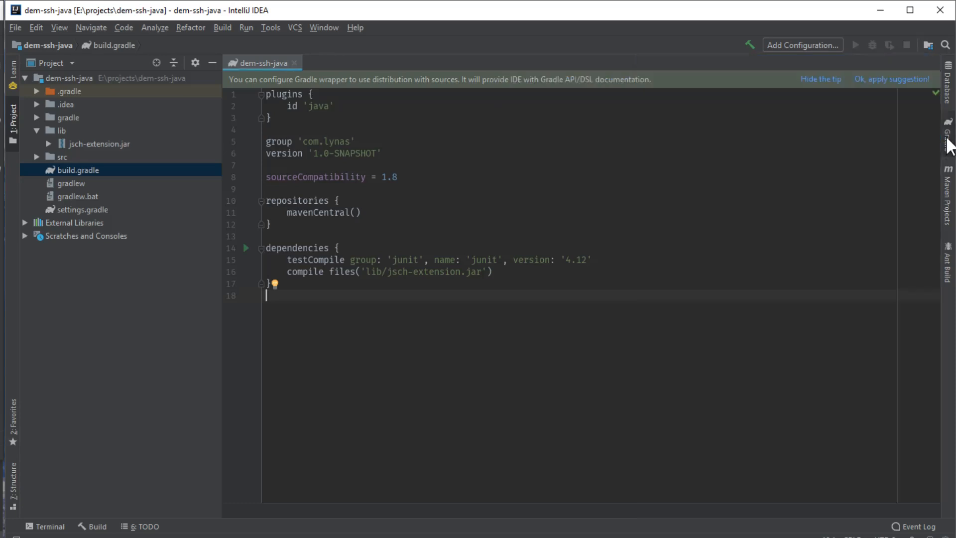
{"action": "left_click", "coordinate": [37, 157]}
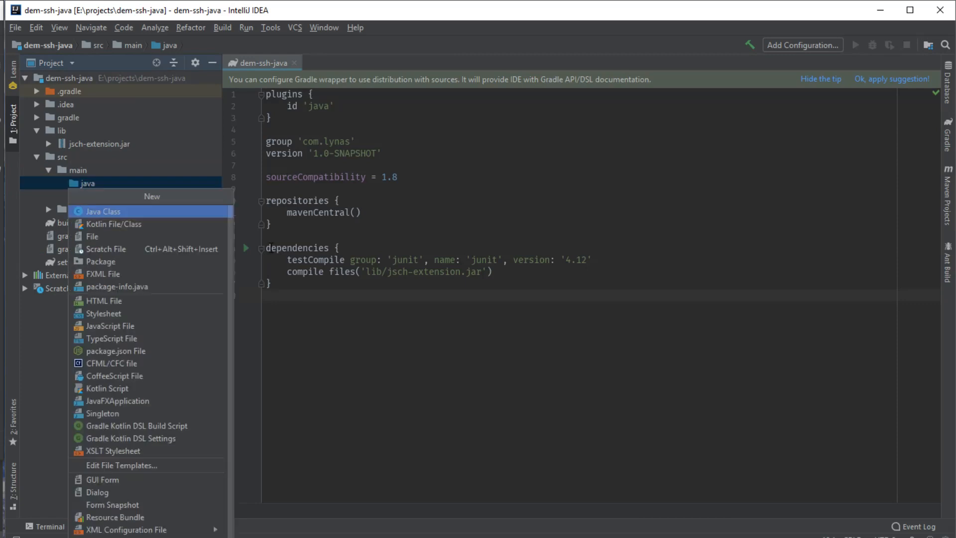
Step: Create a new Java class com.lynas.Main
{"action": "left_click", "coordinate": [103, 211]}
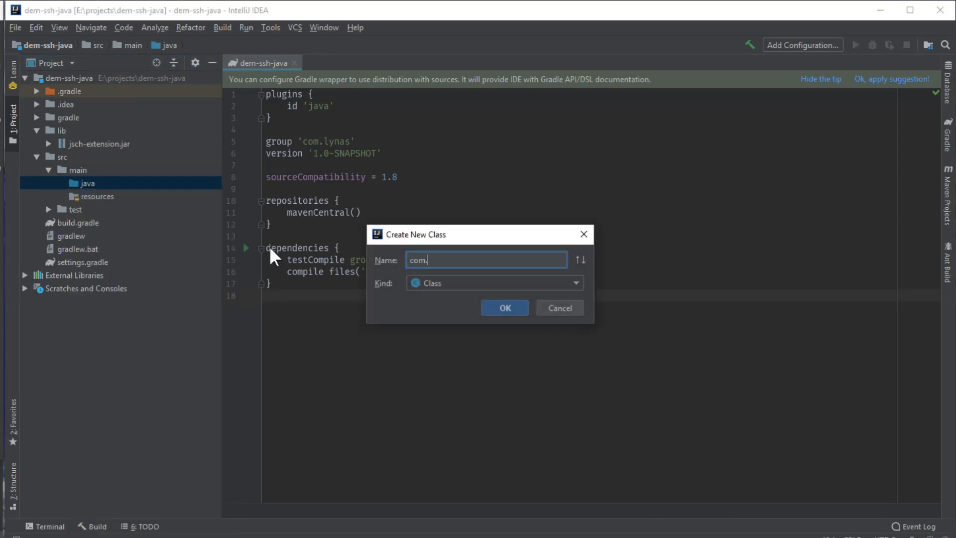
{"action": "type", "text": "lynas"}
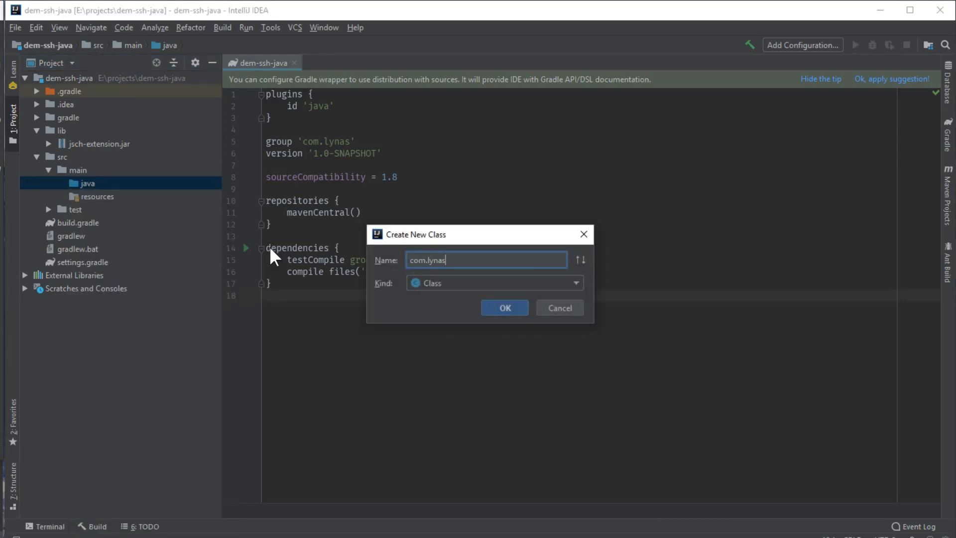
{"action": "left_click", "coordinate": [504, 308]}
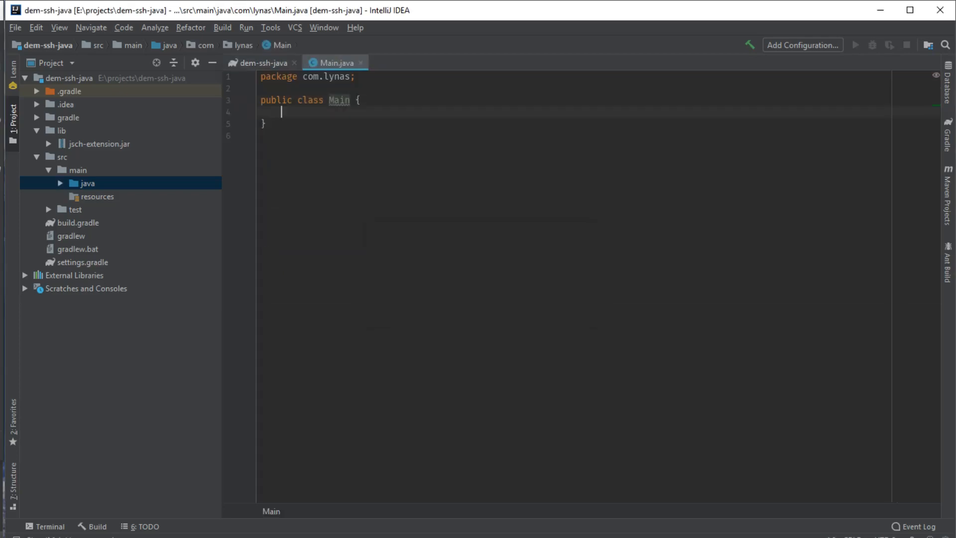
Step: Expand psvm into a main(String[] args) method declaring throws Exception
{"action": "type", "text": "main"}
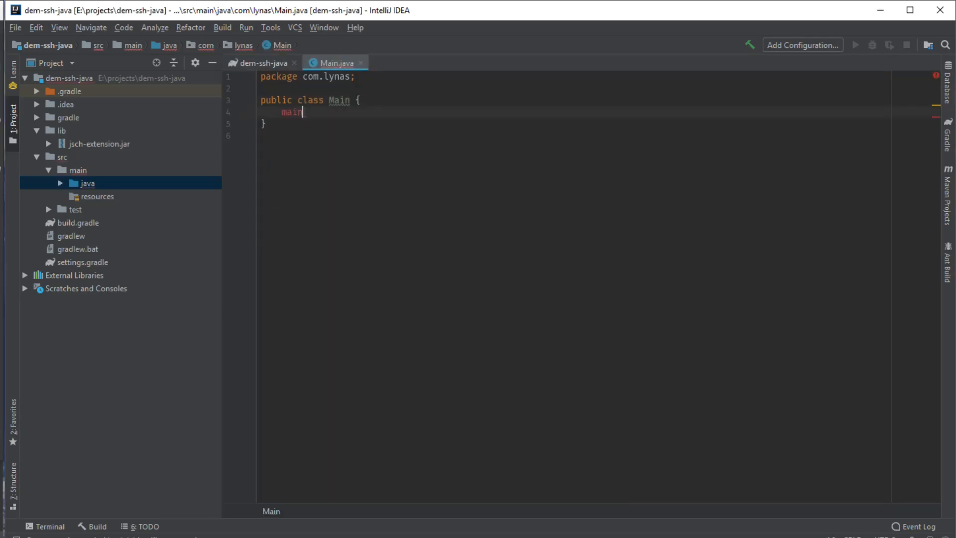
{"action": "type", "text": "psvm"}
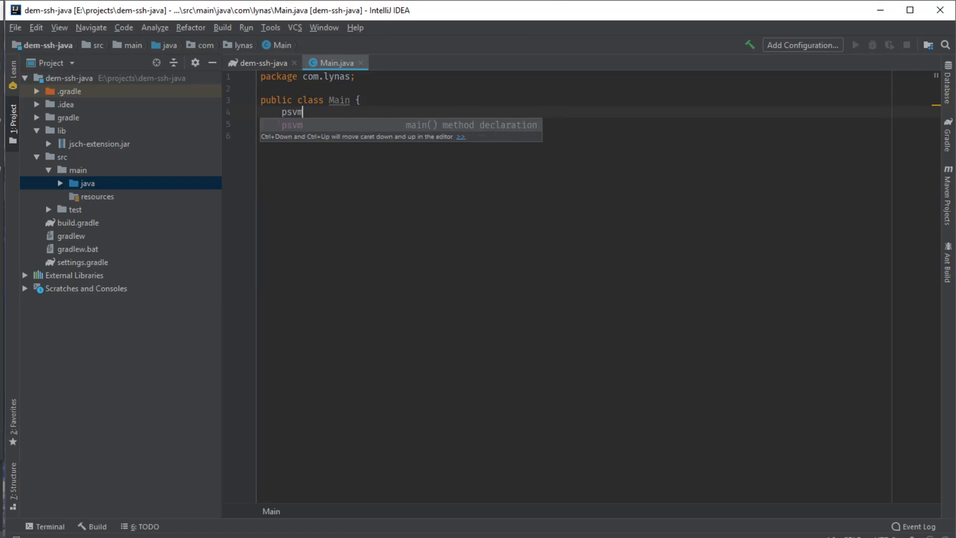
{"action": "key", "text": "Tab"}
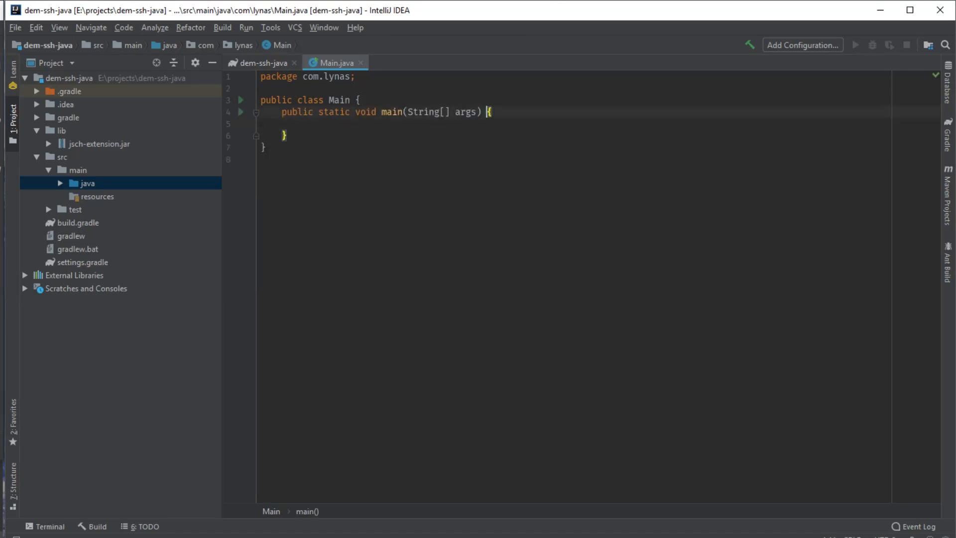
{"action": "type", "text": "throws"}
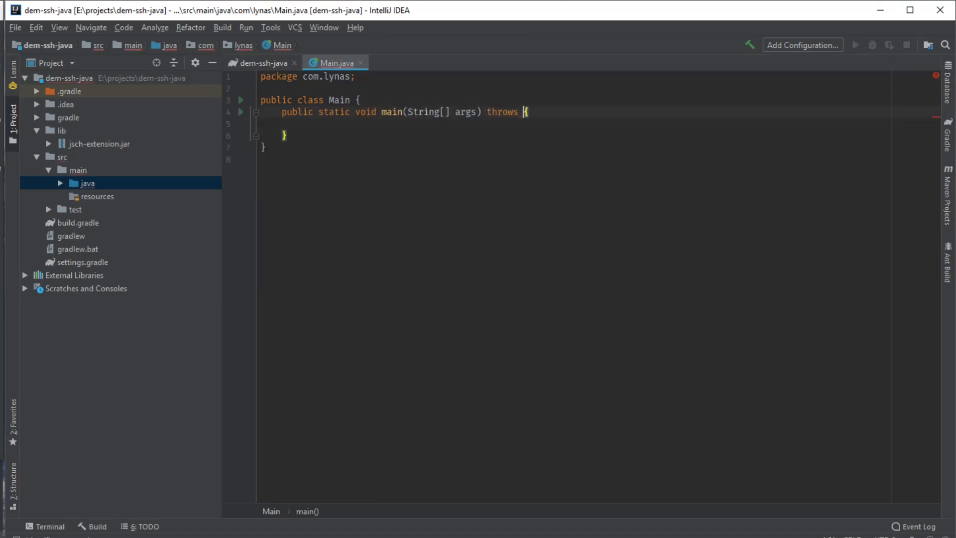
{"action": "type", "text": "Exception"}
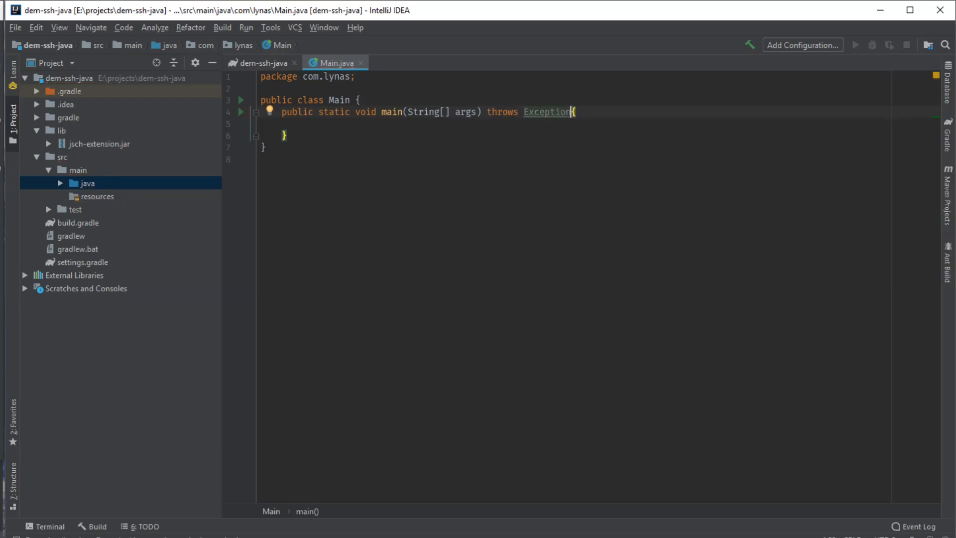
{"action": "key", "text": "enter"}
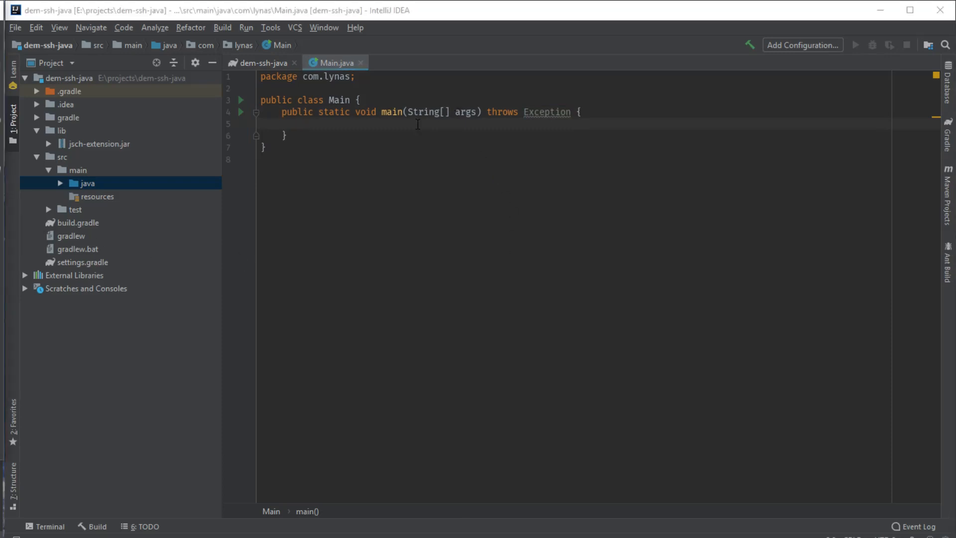
Step: Declare DefaultSessionFactory sessionFactory for user lynas at 192.168.106.128, port 22, and begin a Map line
{"action": "left_click", "coordinate": [301, 124]}
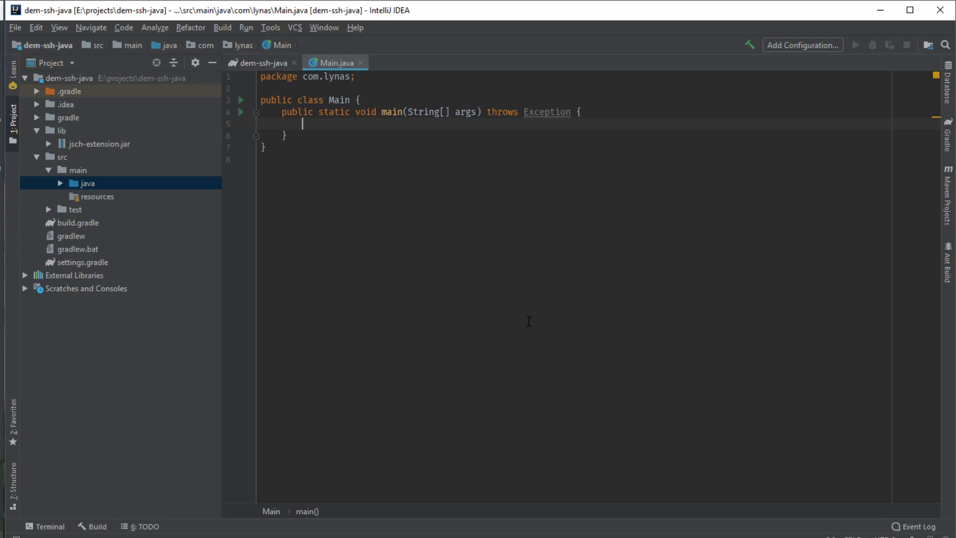
{"action": "type", "text": "DefaultSessionFactory"}
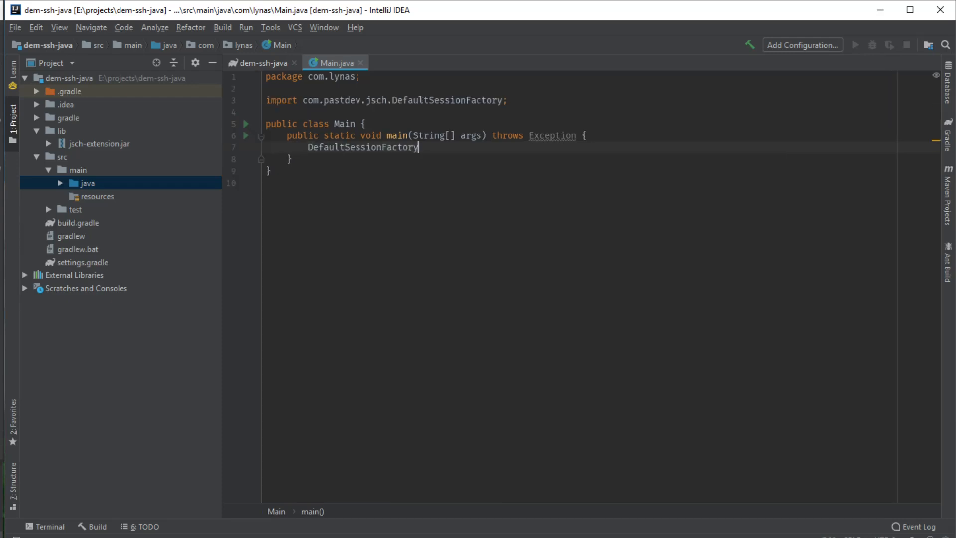
{"action": "type", "text": "sessionFactory ="}
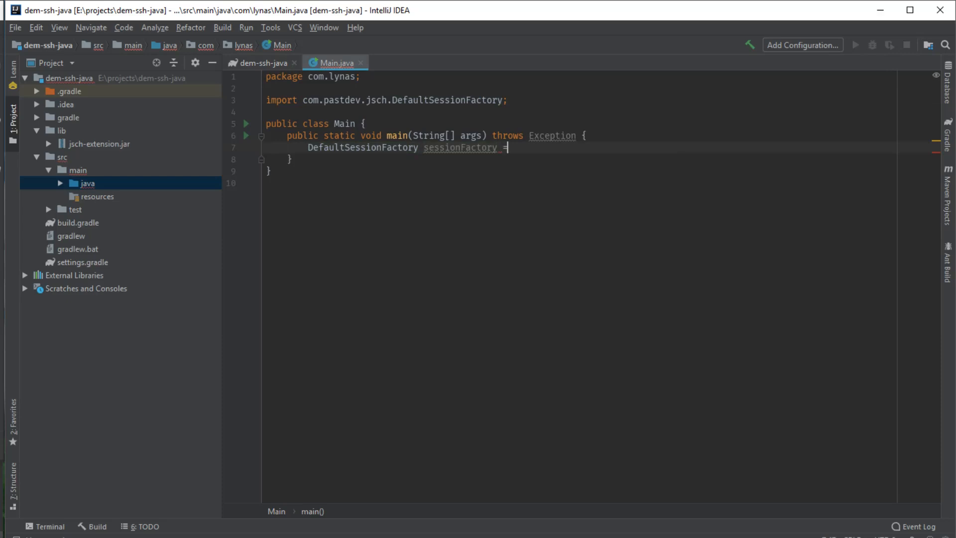
{"action": "type", "text": "new DefaultSessionFactory("}
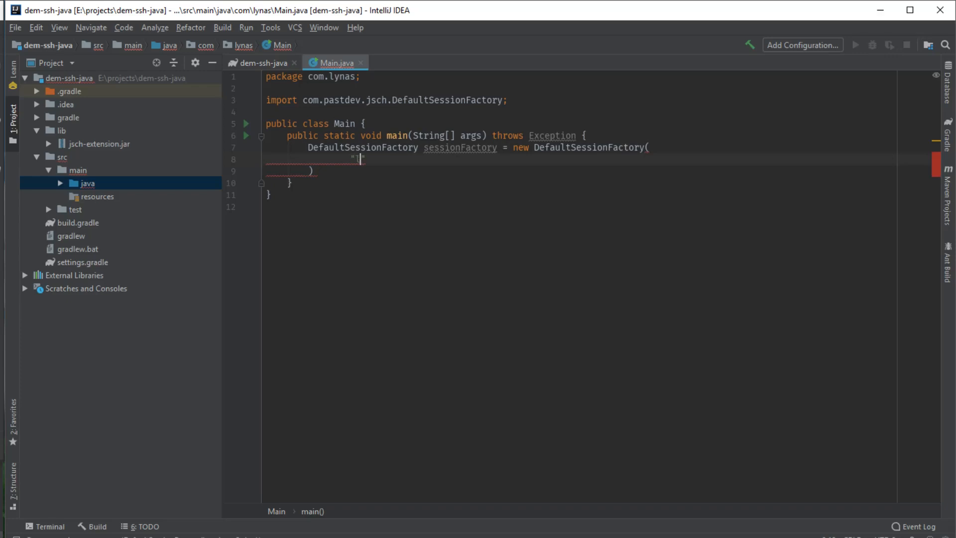
{"action": "type", "text": "lynas"}
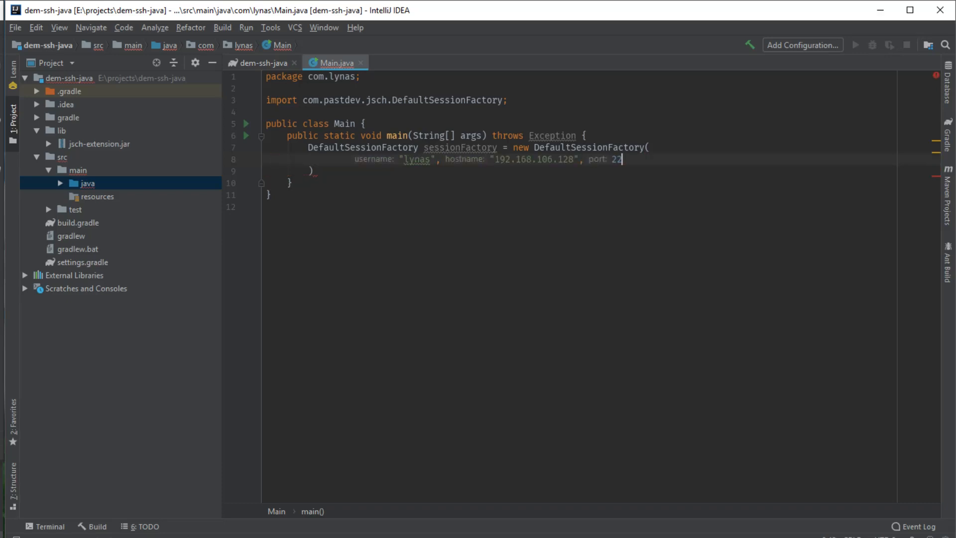
{"action": "type", "text": ";"}
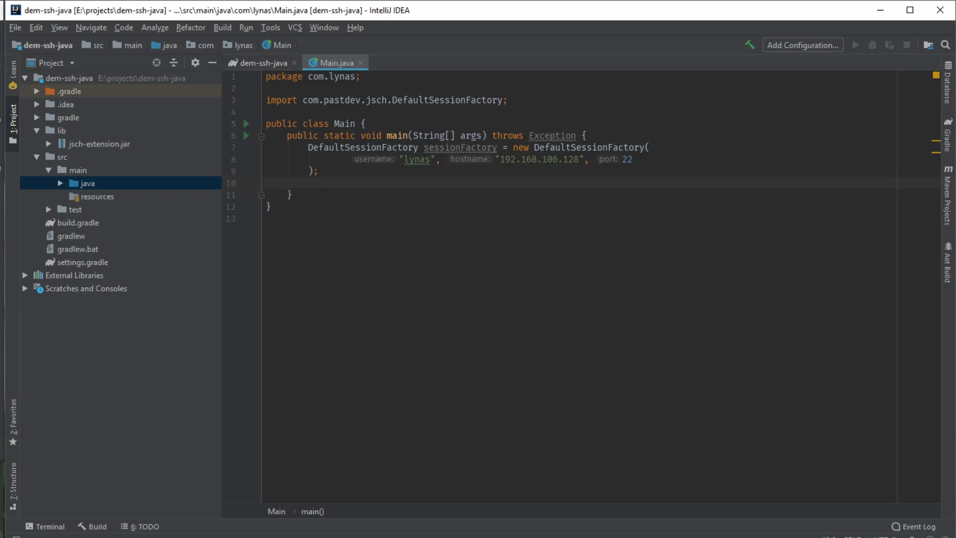
{"action": "type", "text": "Map p"}
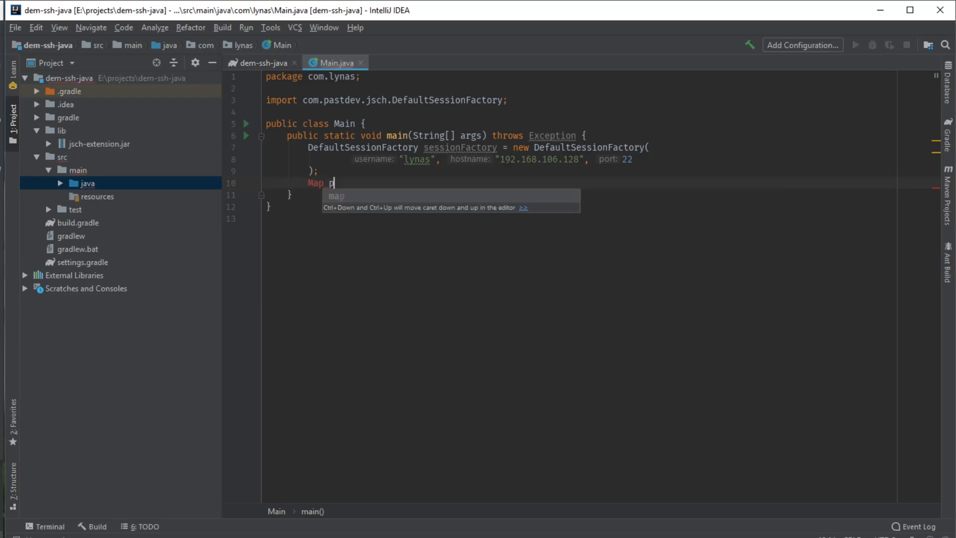
Step: Create props as a HashMap<String, String> and put StrictHostKeyChecking = no into it
{"action": "type", "text": "rops = new HashMap"}
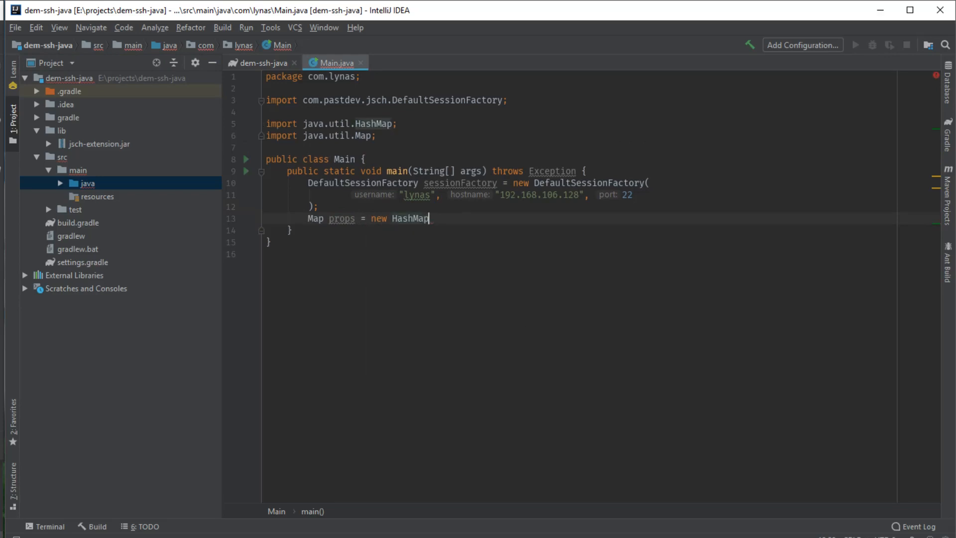
{"action": "type", "text": "<Str>"}
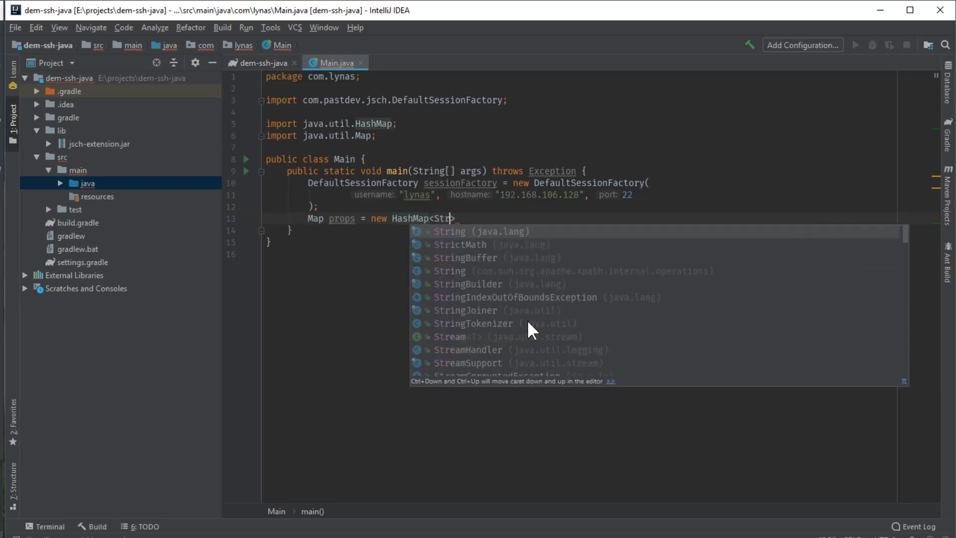
{"action": "type", "text": "ing,String"}
{"action": "type", "text": "p"}
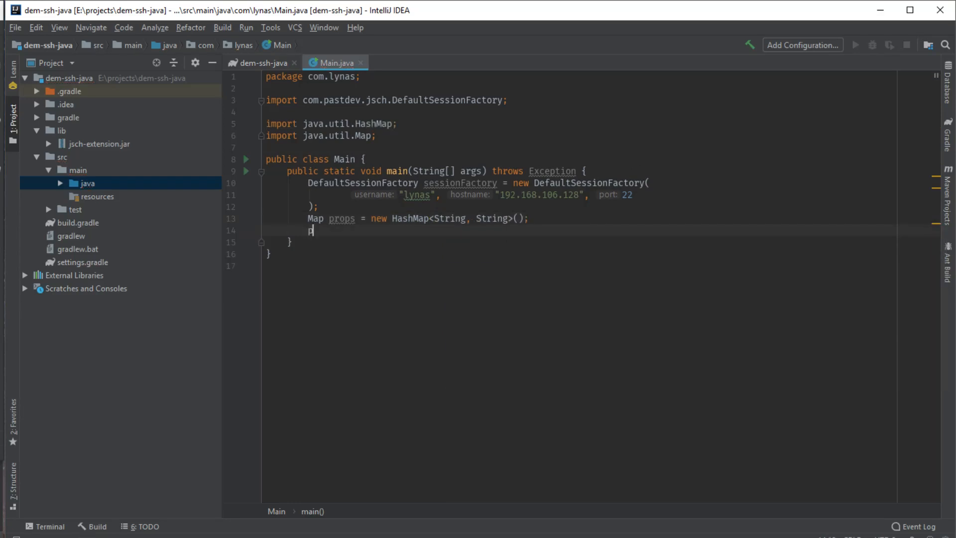
{"action": "type", "text": "rops.add"}
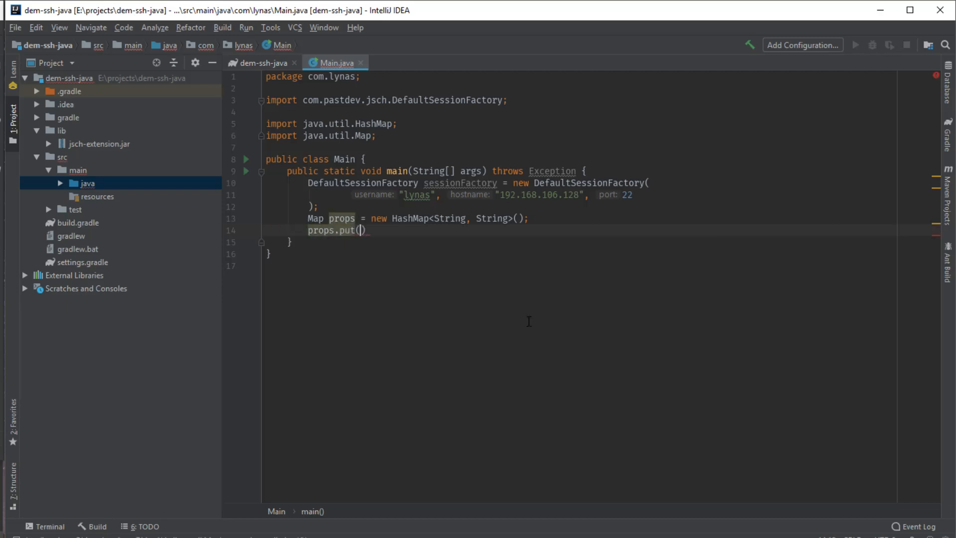
{"action": "type", "text": ":St"}
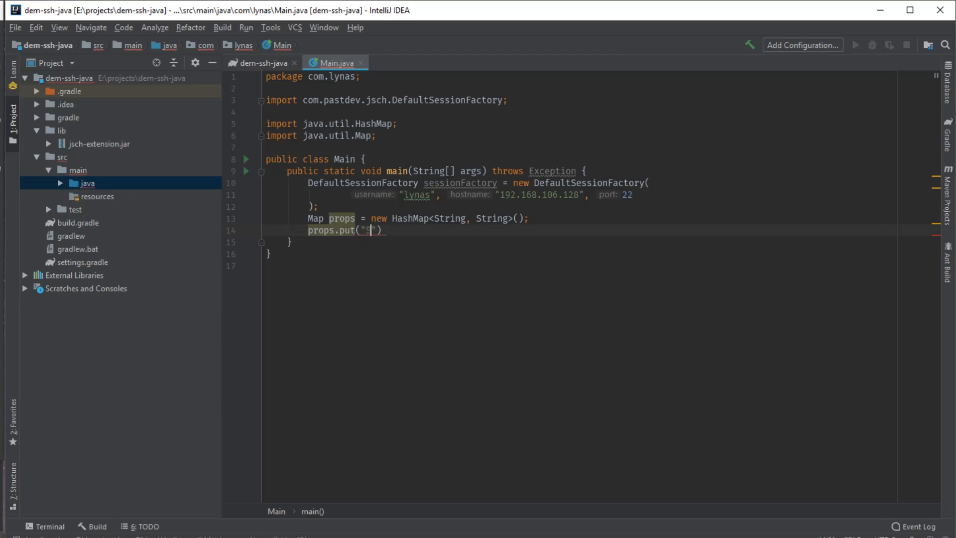
{"action": "type", "text": "trict"}
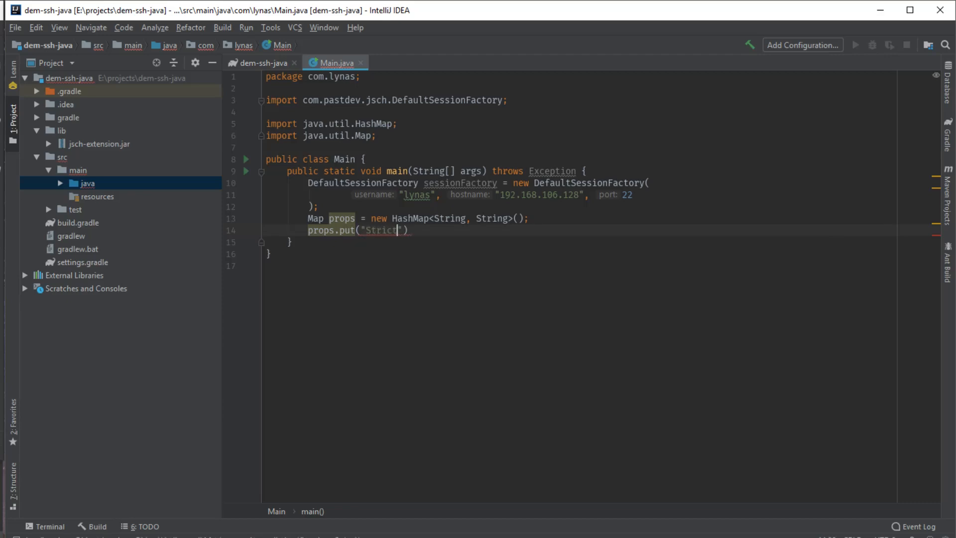
{"action": "type", "text": "HostK"}
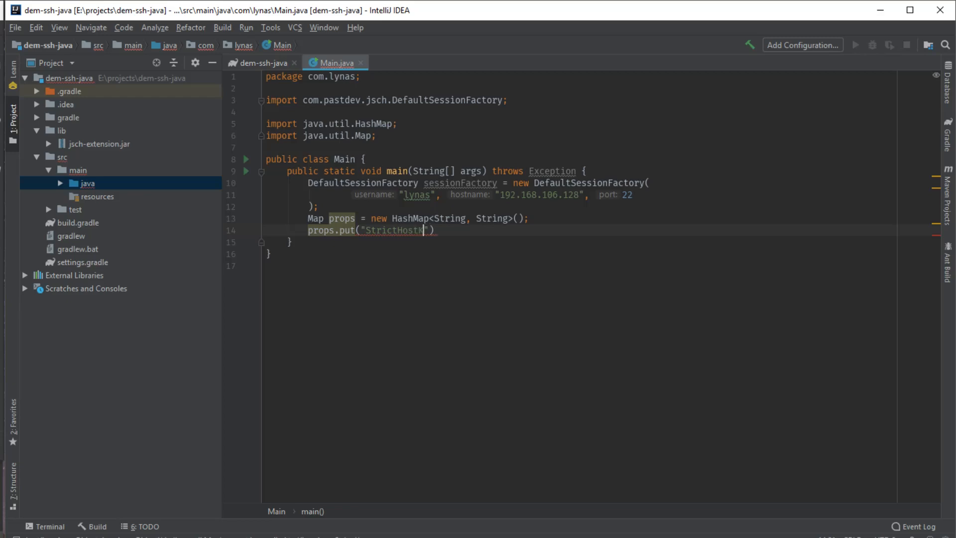
{"action": "type", "text": "eyChecking\", \"no"}
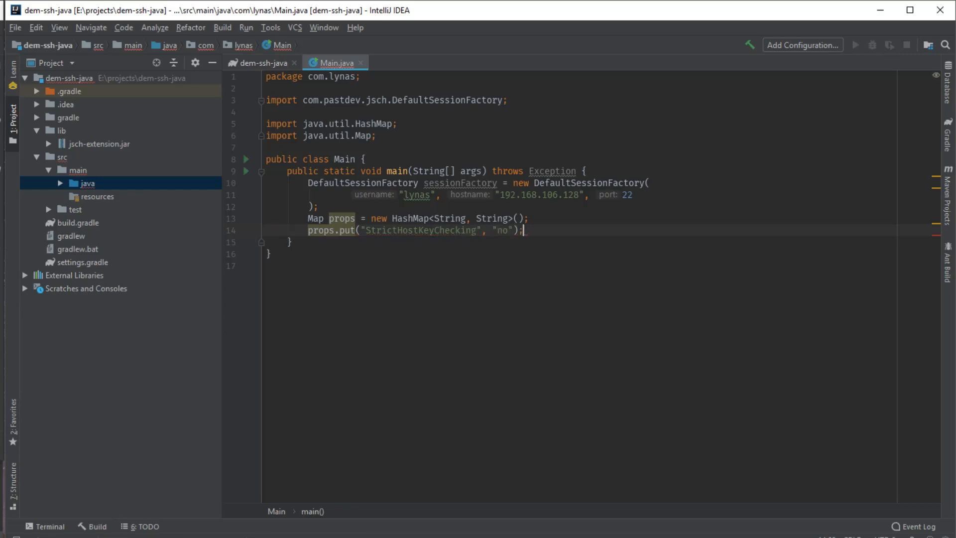
{"action": "type", "text": "sessionFactory"}
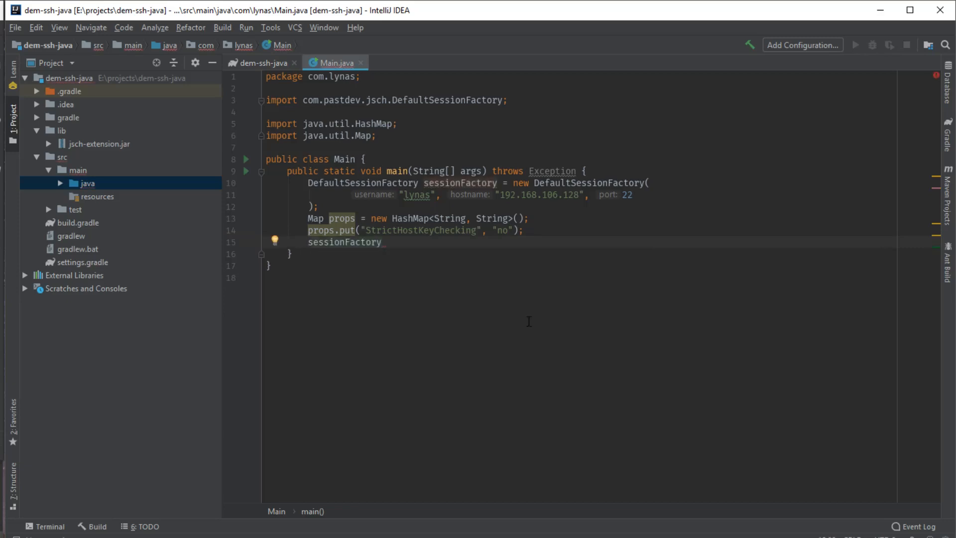
Step: Pass props to sessionFactory.setConfig
{"action": "type", "text": ".setc"}
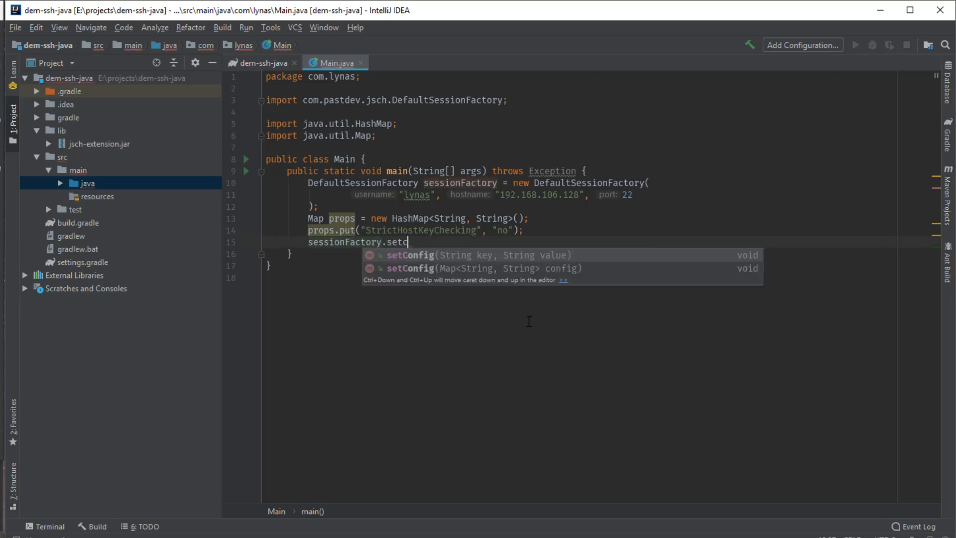
{"action": "type", "text": "Config(props);"}
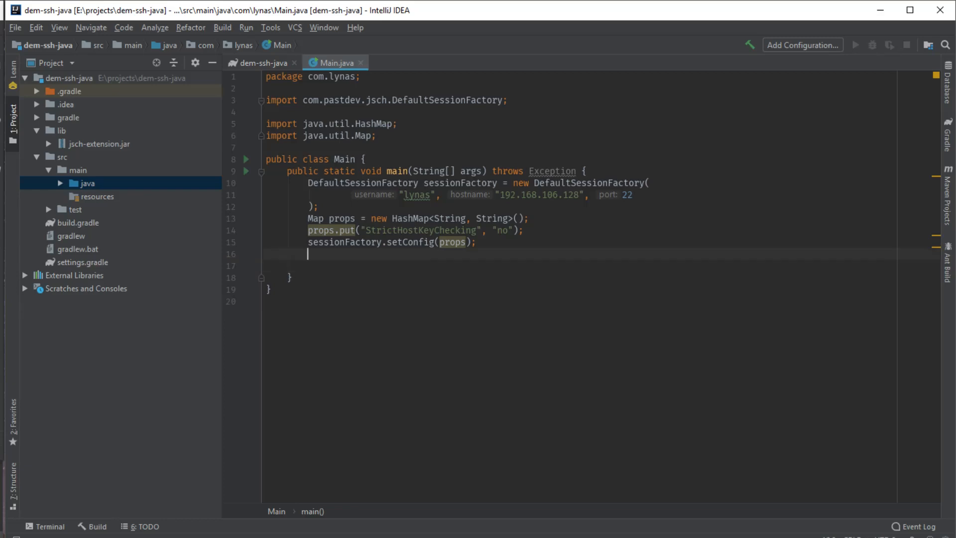
{"action": "type", "text": "sessionFactory.pa"}
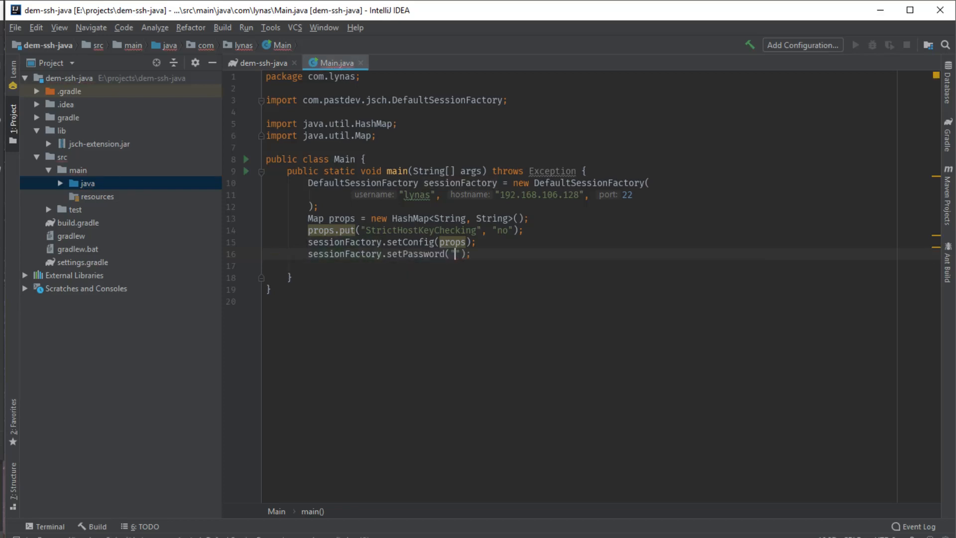
{"action": "type", "text": "87"}
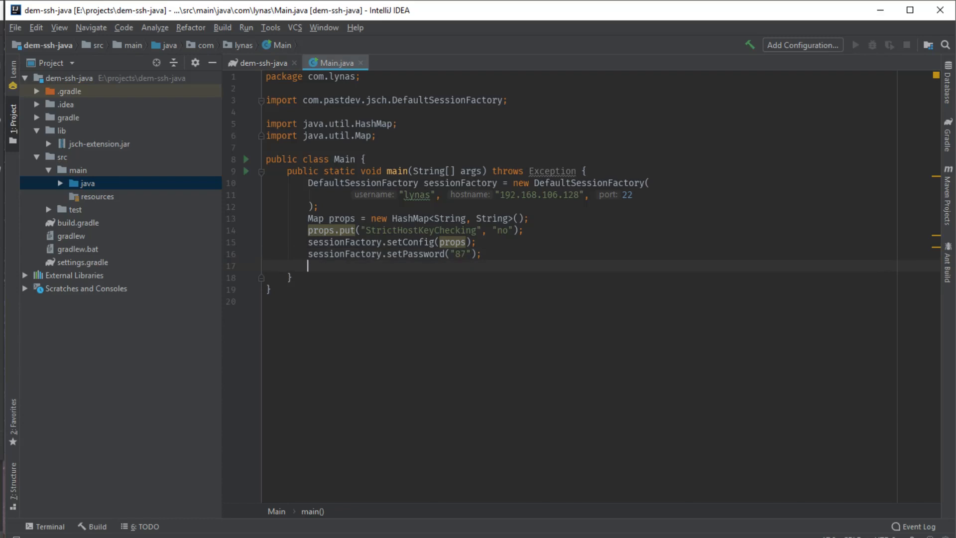
{"action": "key", "text": "enter"}
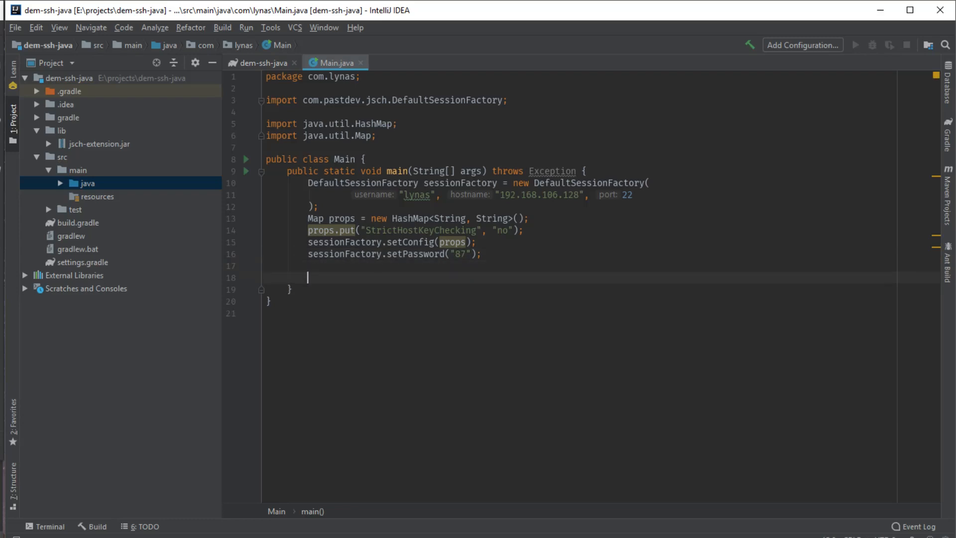
Step: Declare CommandRunner runner = new CommandRunner(sessionFactory) using the jsch-extension class
{"action": "type", "text": "q"}
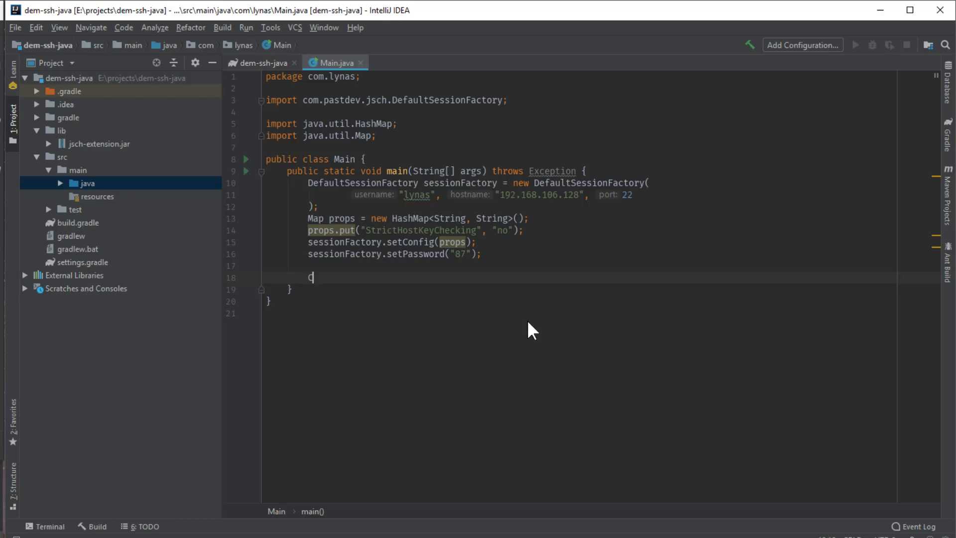
{"action": "type", "text": "ommand"}
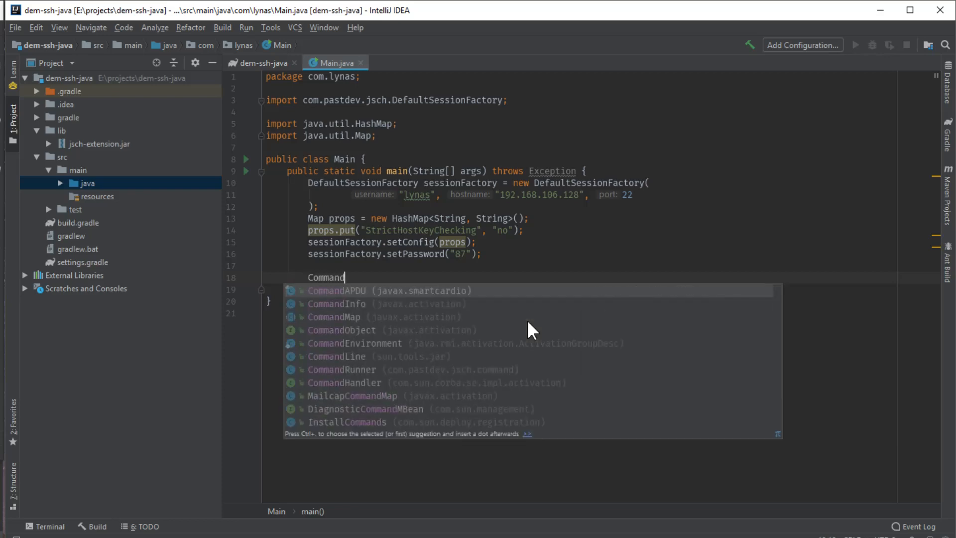
{"action": "left_click", "coordinate": [341, 369]}
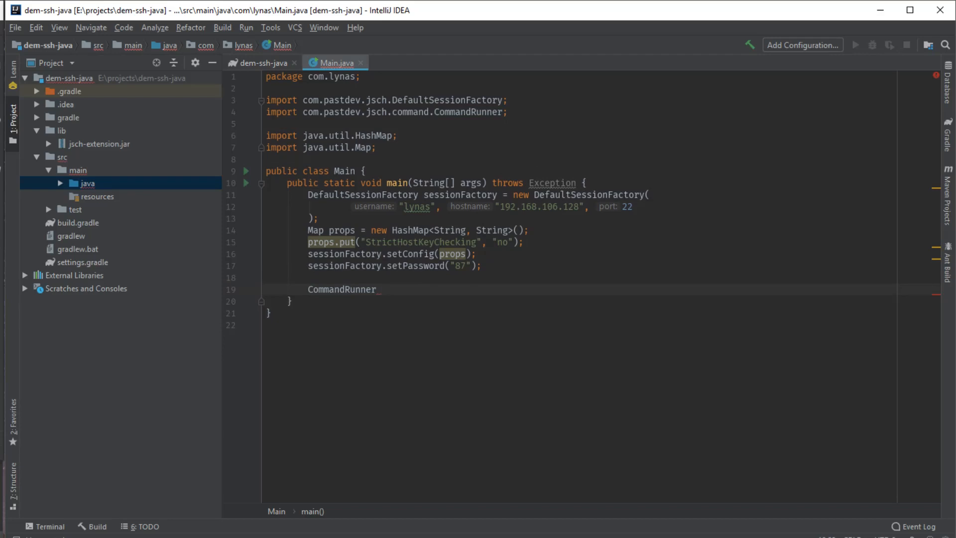
{"action": "type", "text": "runner = ne"}
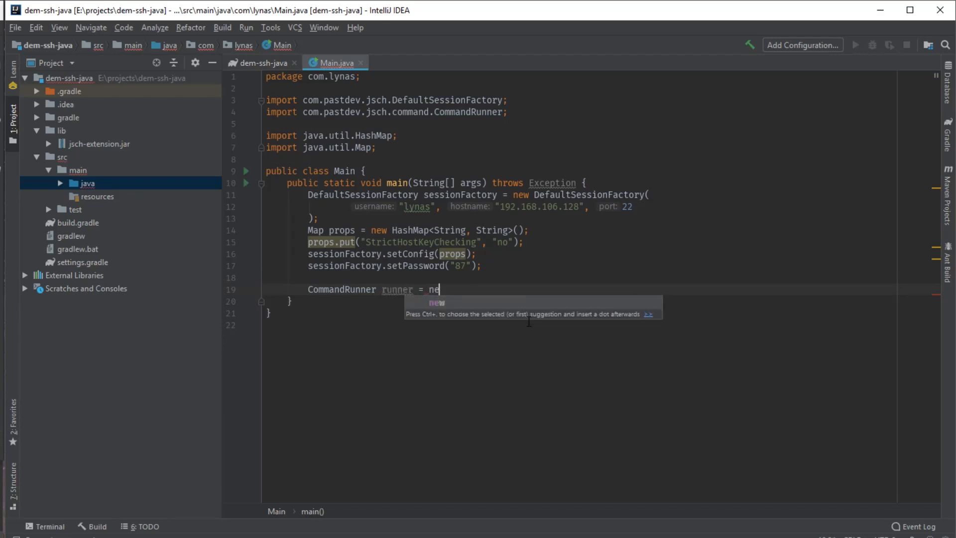
{"action": "type", "text": "w"}
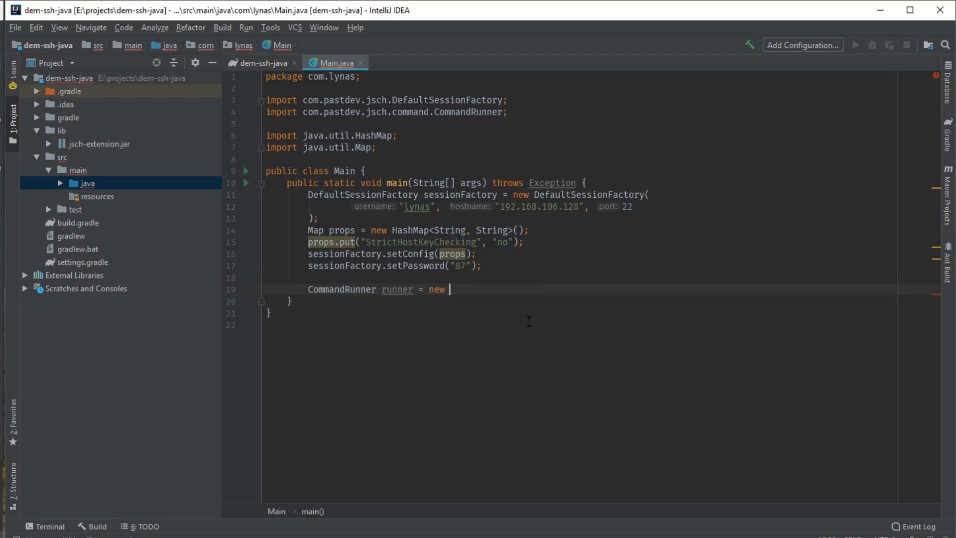
{"action": "type", "text": "CommandRunner(sessionFactory);"}
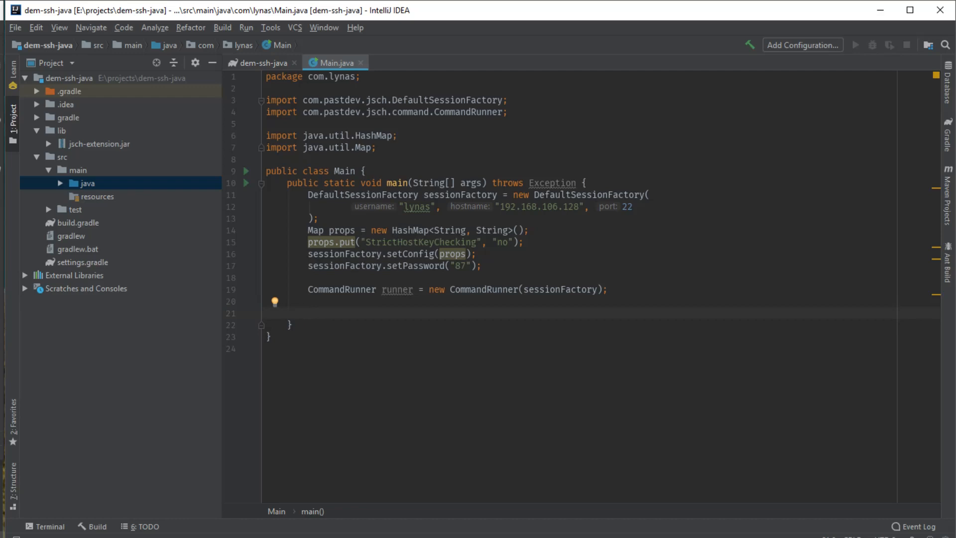
Step: Define String command = "ls -al" and store runner.execute(command) in a CommandRunner.ExecuteResult result
{"action": "type", "text": "String"}
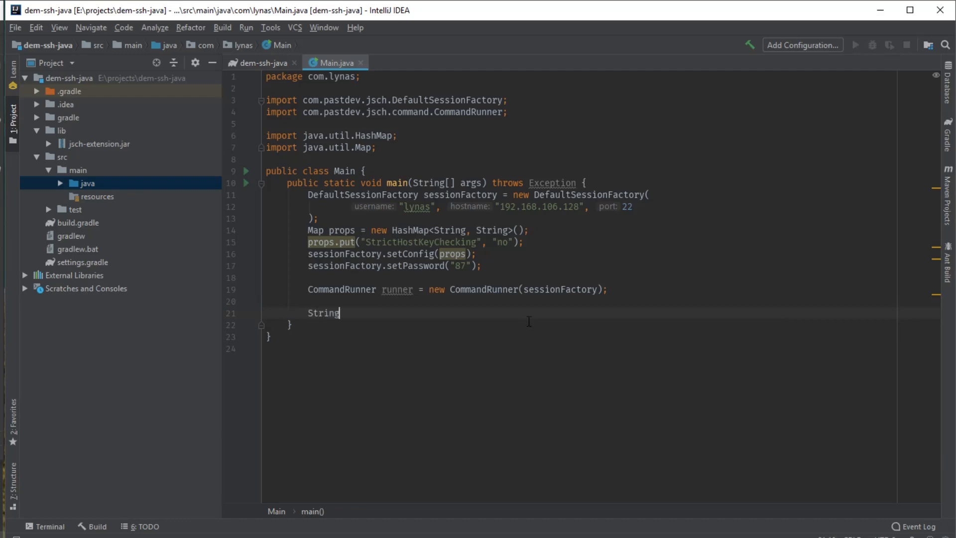
{"action": "type", "text": "co"}
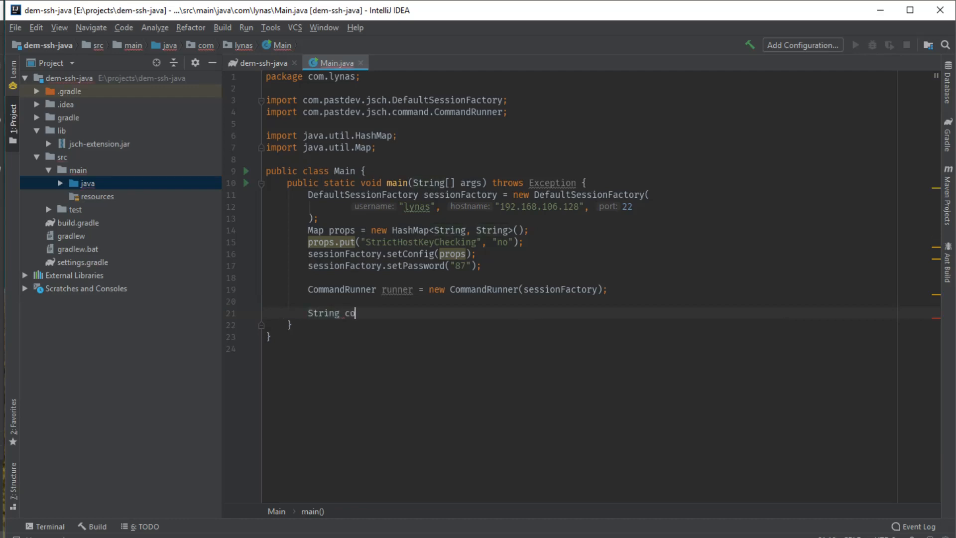
{"action": "type", "text": "mmand ="}
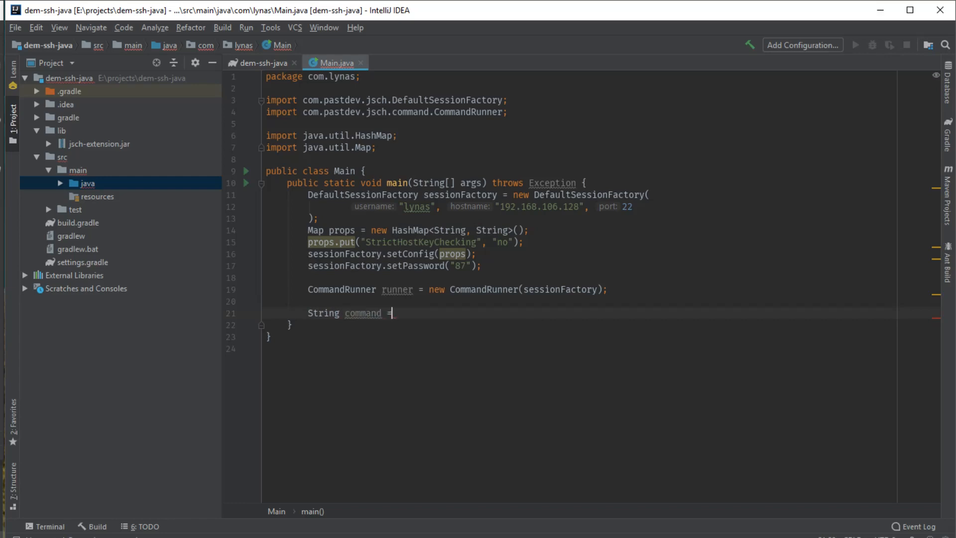
{"action": "type", "text": "\"ls\""}
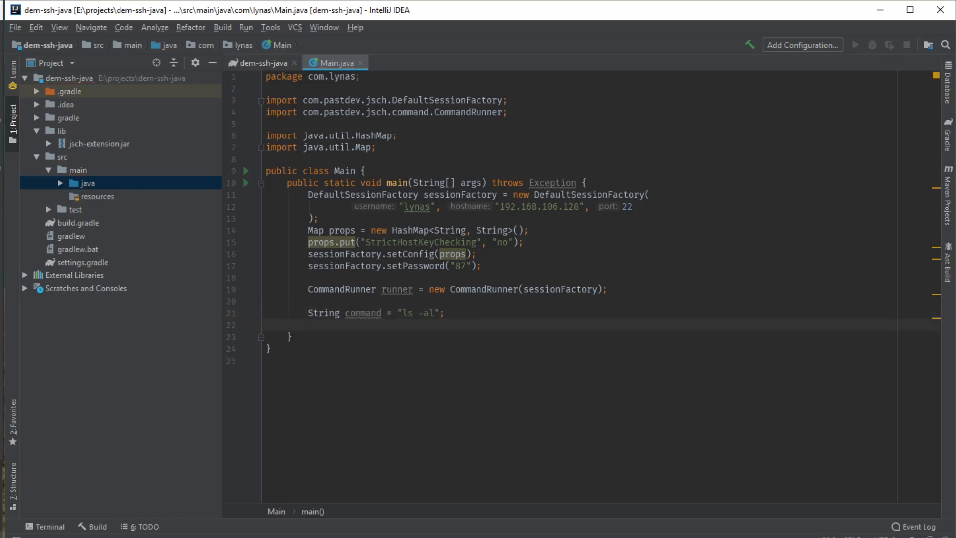
{"action": "type", "text": "cd"}
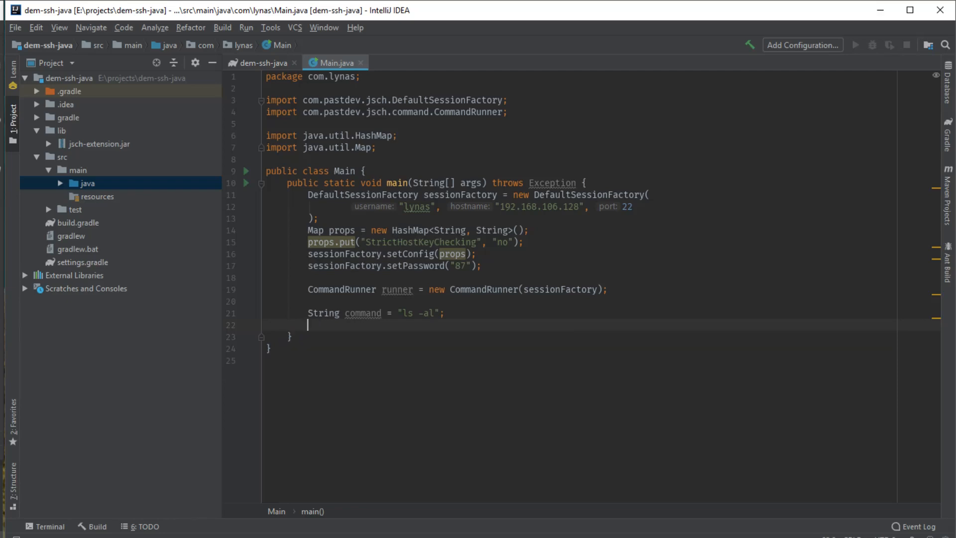
{"action": "type", "text": "runner.ex"}
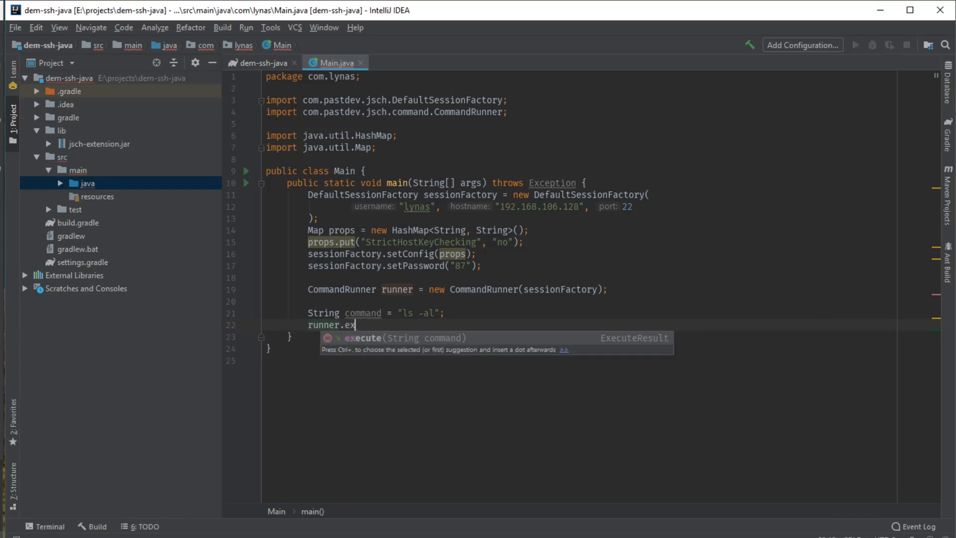
{"action": "key", "text": "Tab"}
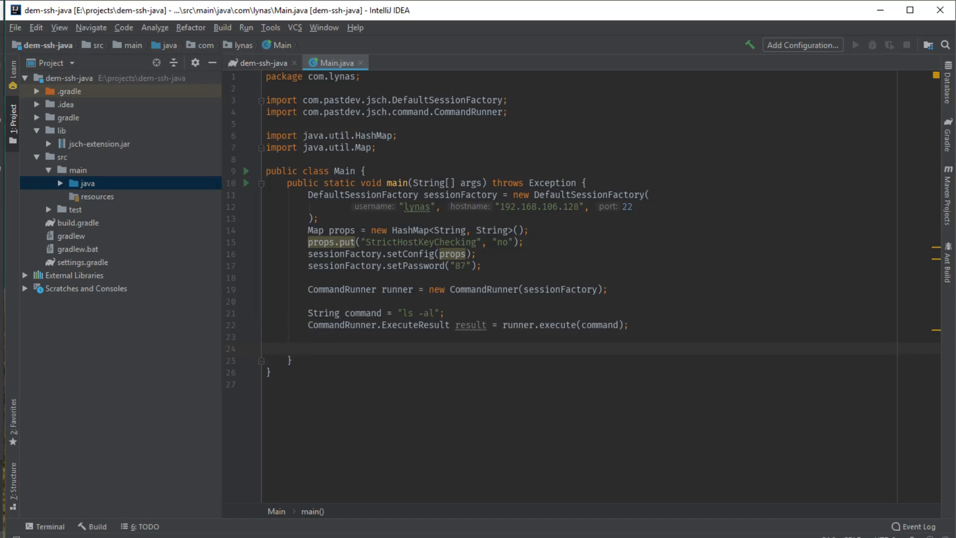
Step: Write an if on result.getStderr().isEmpty() that prints result.getStdout()
{"action": "type", "text": "if"}
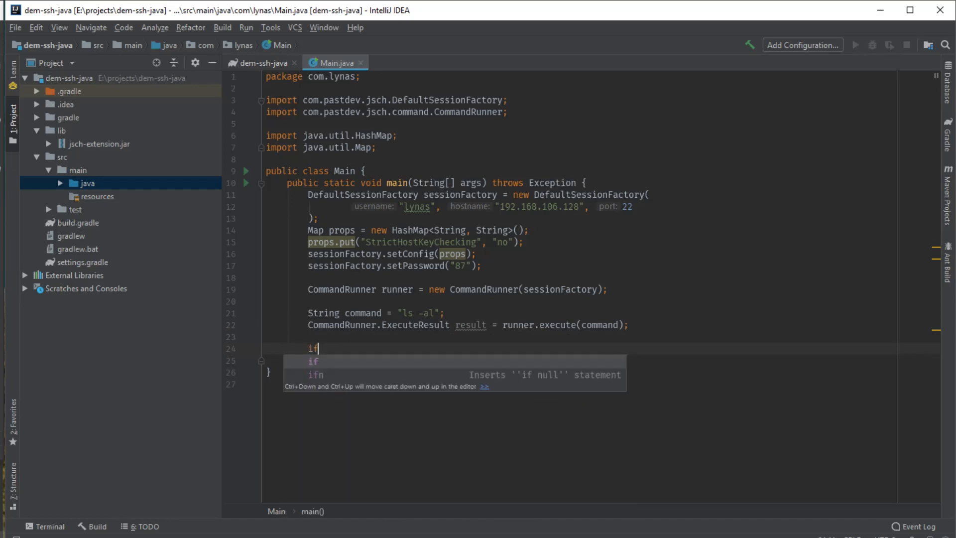
{"action": "type", "text": "(result."}
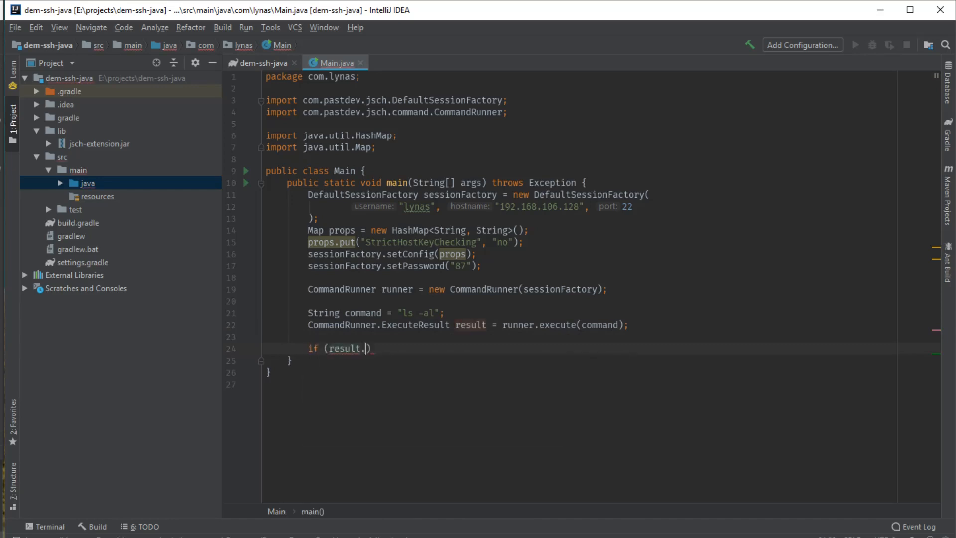
{"action": "type", "text": "getex"}
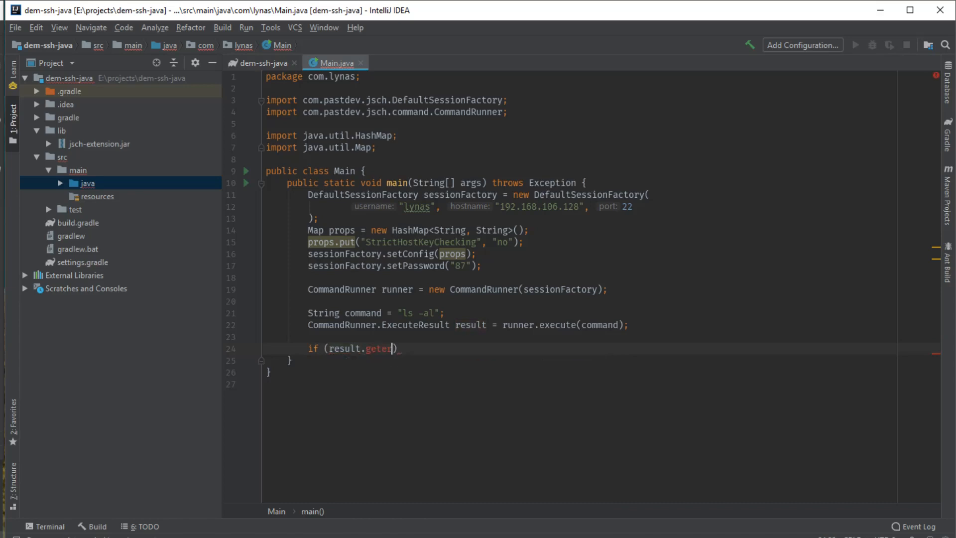
{"action": "key", "text": "BackSpace"}
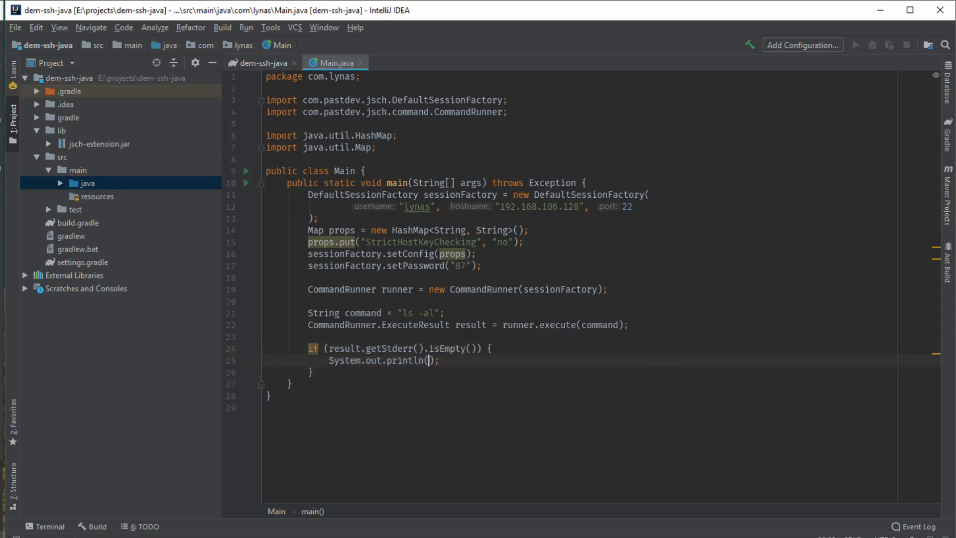
{"action": "type", "text": "result"}
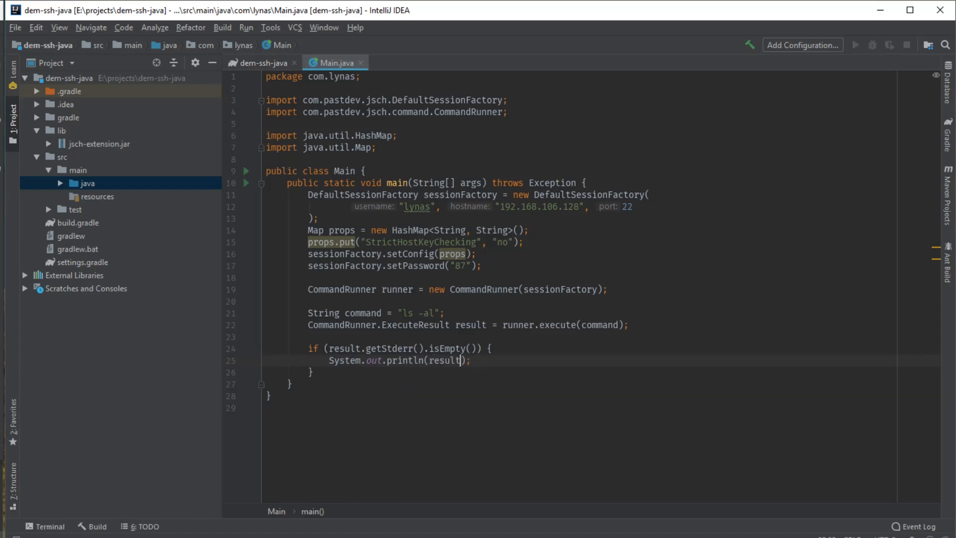
{"action": "type", "text": ".getStdout("}
{"action": "left_click", "coordinate": [595, 373]}
{"action": "type", "text": " else {"}
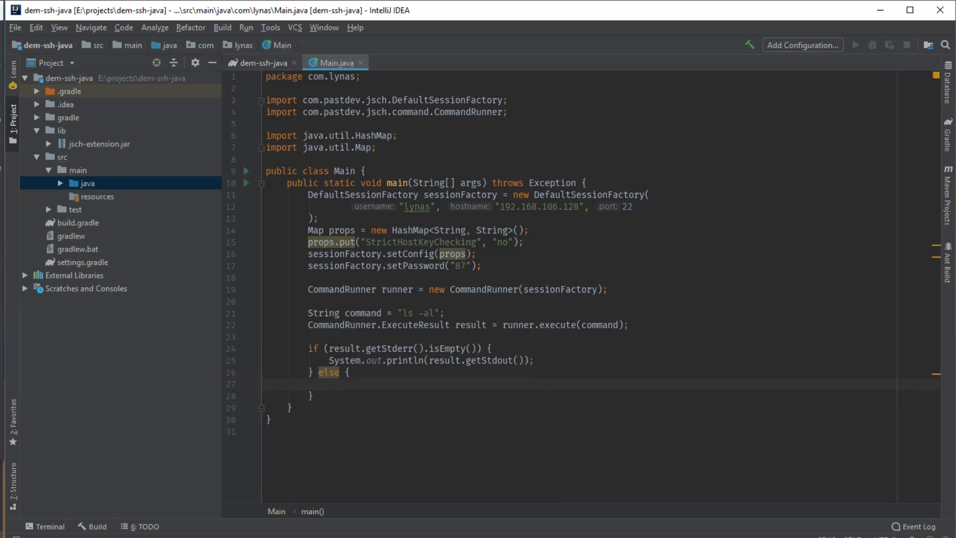
Step: Add an else branch printing result.getStderr(), then call runner.close() below it
{"action": "type", "text": "System.out.println();"}
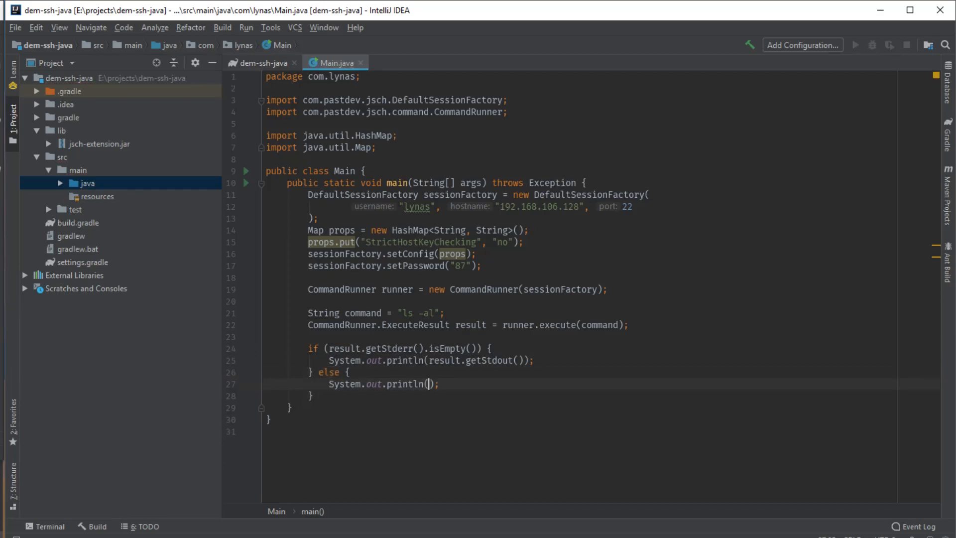
{"action": "type", "text": "result"}
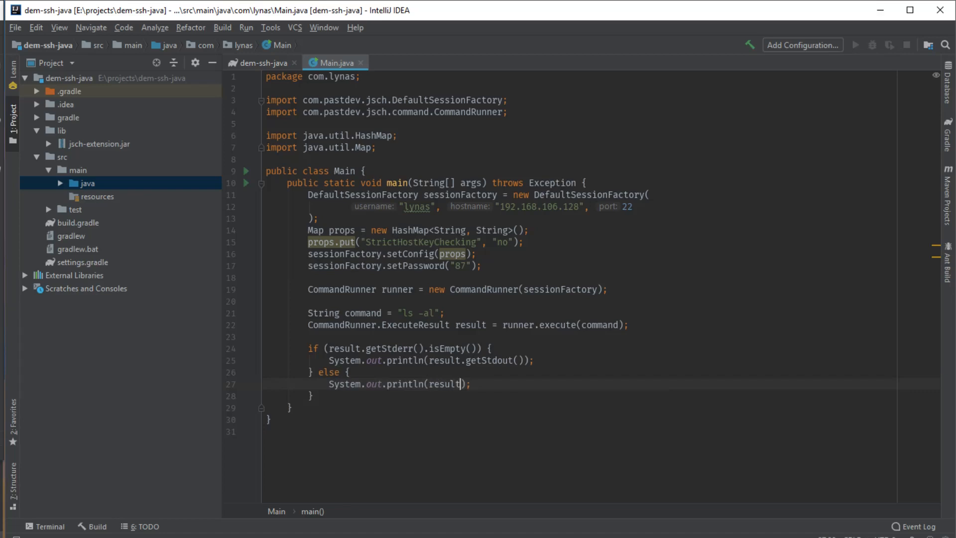
{"action": "type", "text": ".gets"}
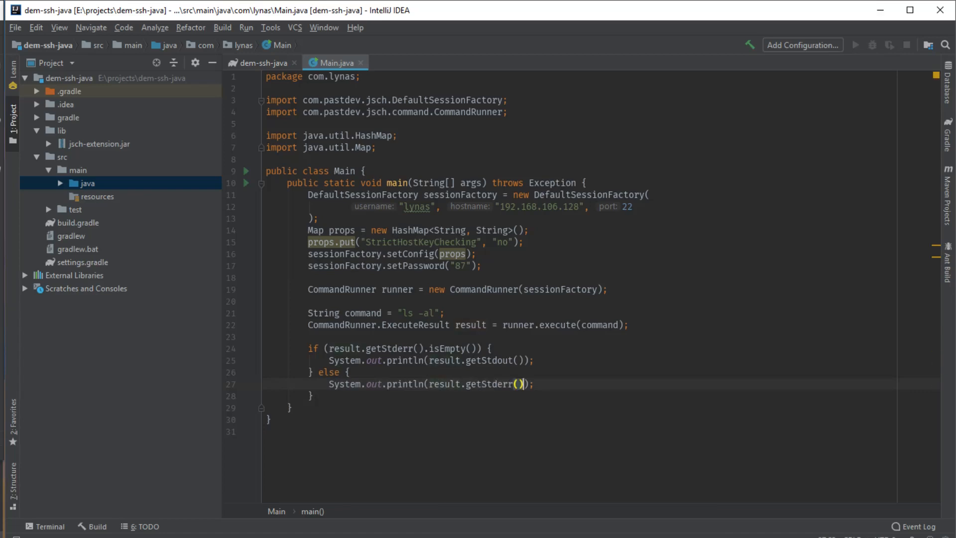
{"action": "mouse_move", "coordinate": [531, 309]}
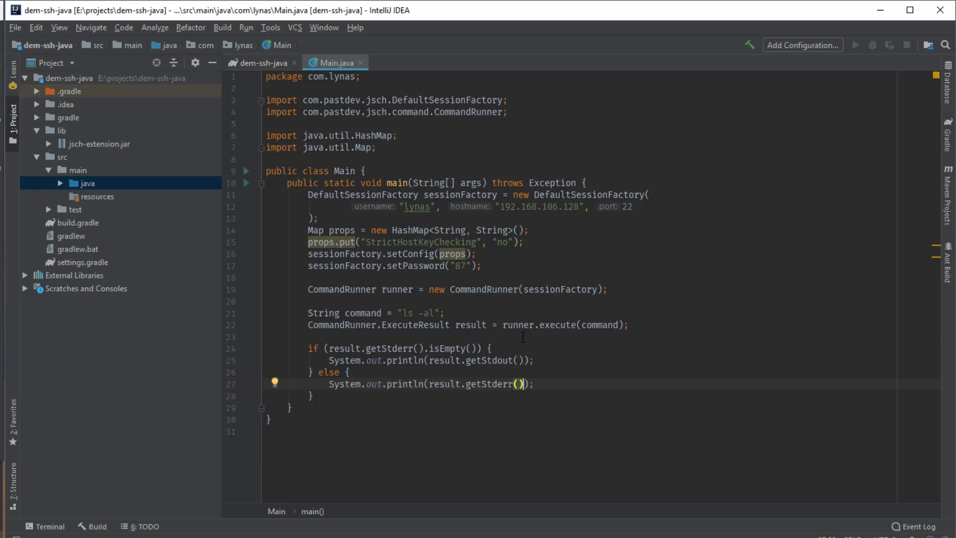
{"action": "left_click", "coordinate": [316, 395]}
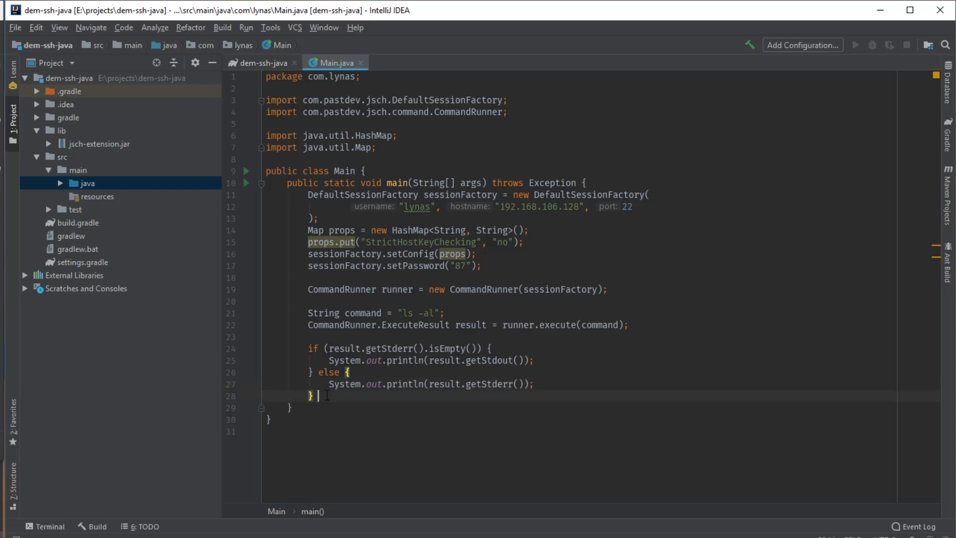
{"action": "type", "text": "r"}
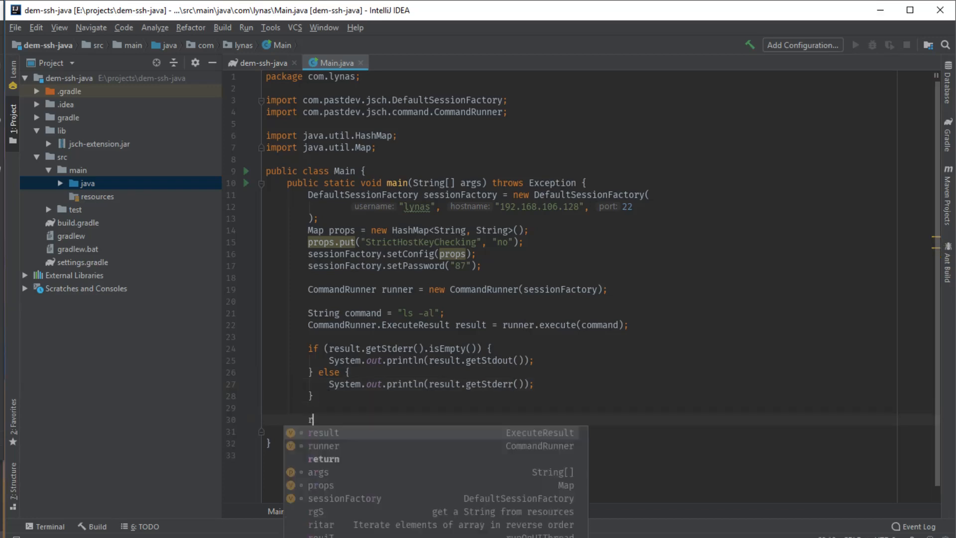
{"action": "type", "text": "unner.close();"}
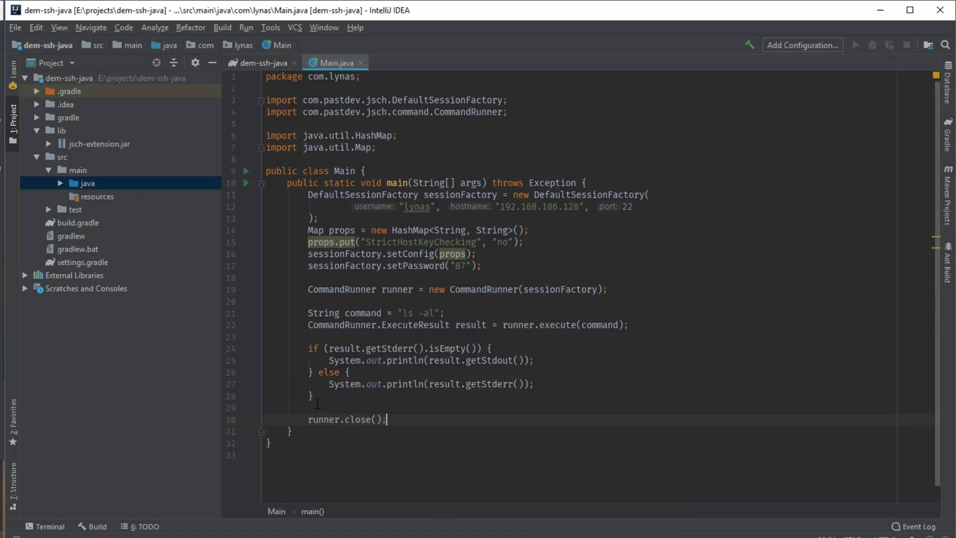
{"action": "mouse_move", "coordinate": [244, 177]}
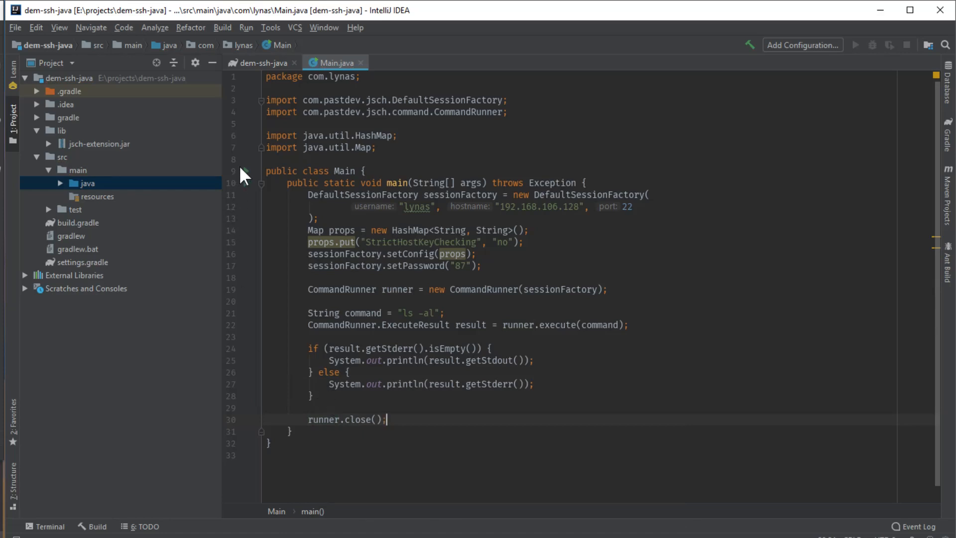
Step: Run Main from the gutter arrow and view the remote ls -al listing in the Run panel
{"action": "left_click", "coordinate": [245, 171]}
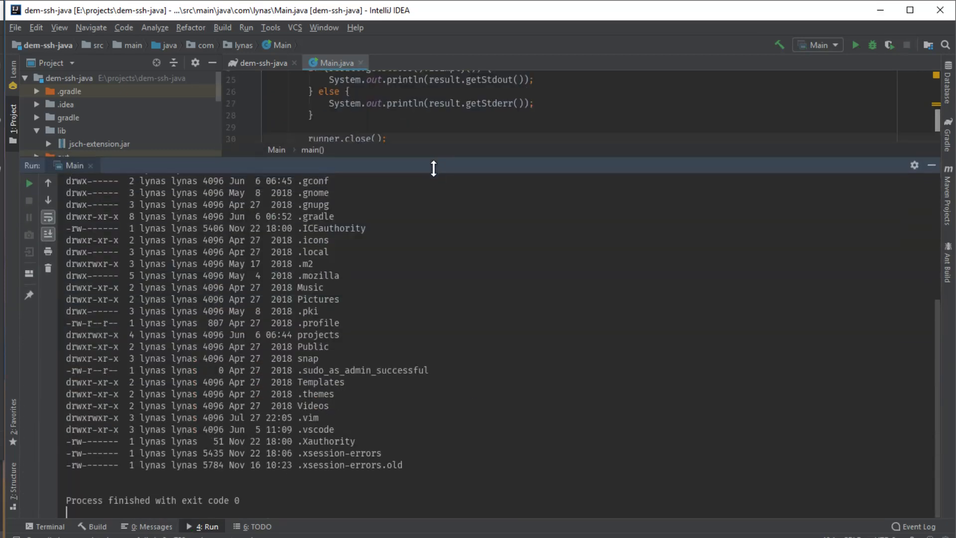
{"action": "left_click", "coordinate": [28, 183]}
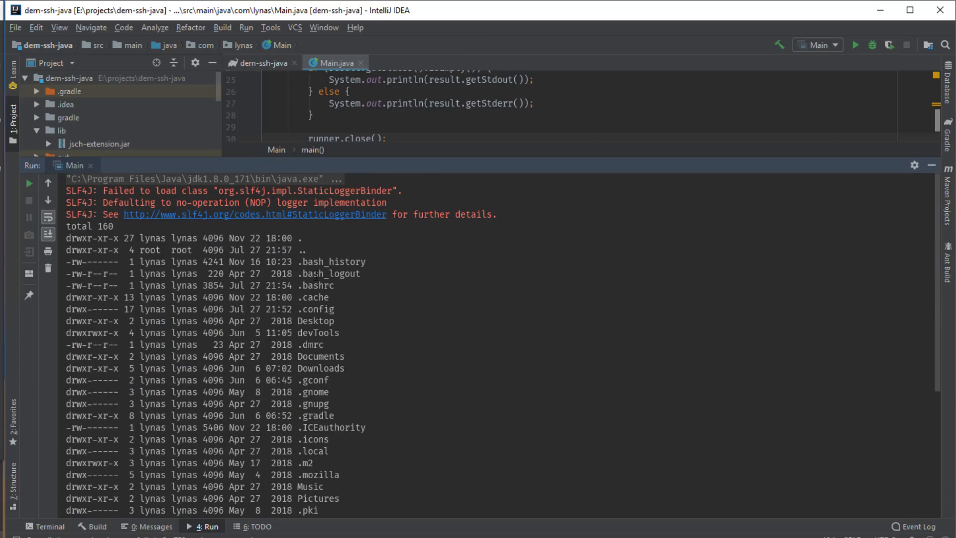
{"action": "mouse_move", "coordinate": [945, 186]}
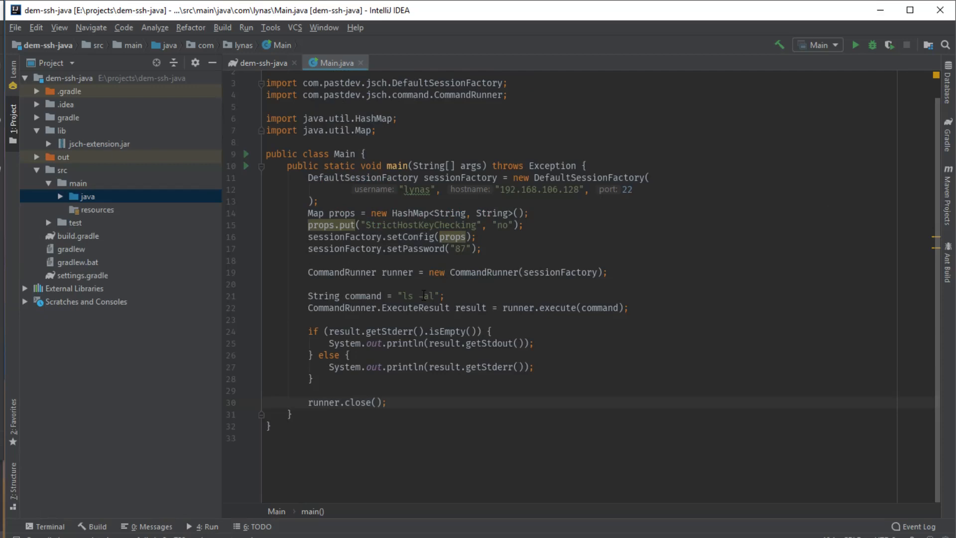
Step: Change the command to "lsss -al", rerun Main to get 'lsss: command not found', then hide the output
{"action": "type", "text": "ss"}
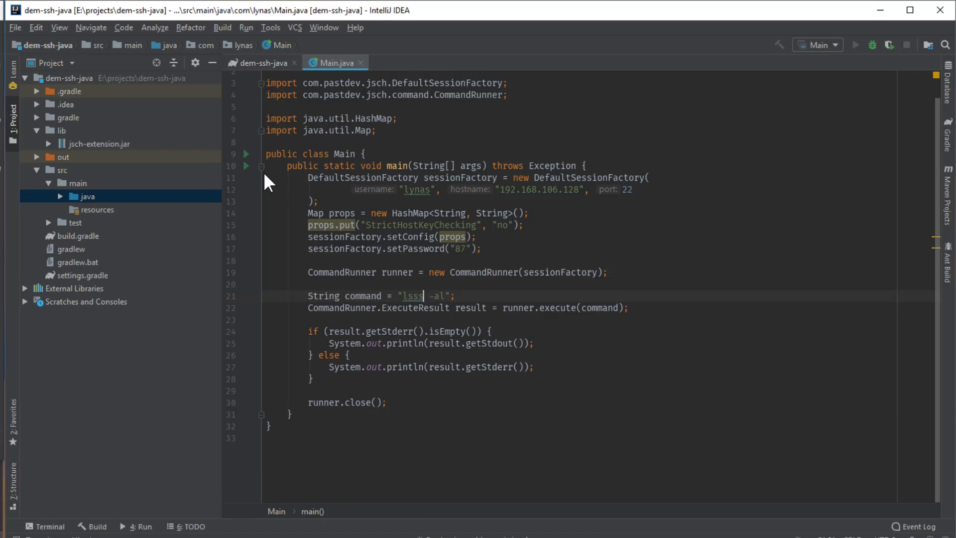
{"action": "left_click", "coordinate": [857, 45]}
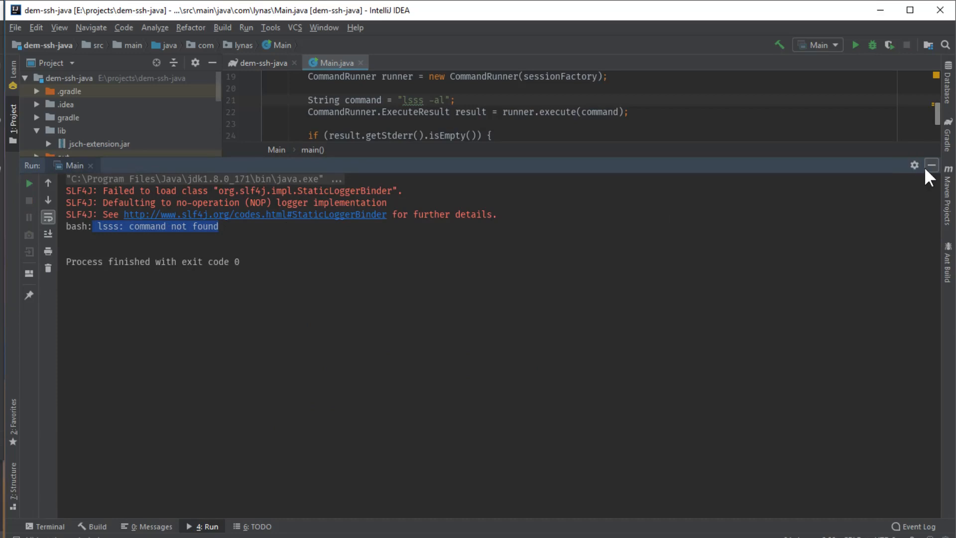
{"action": "left_click", "coordinate": [931, 165]}
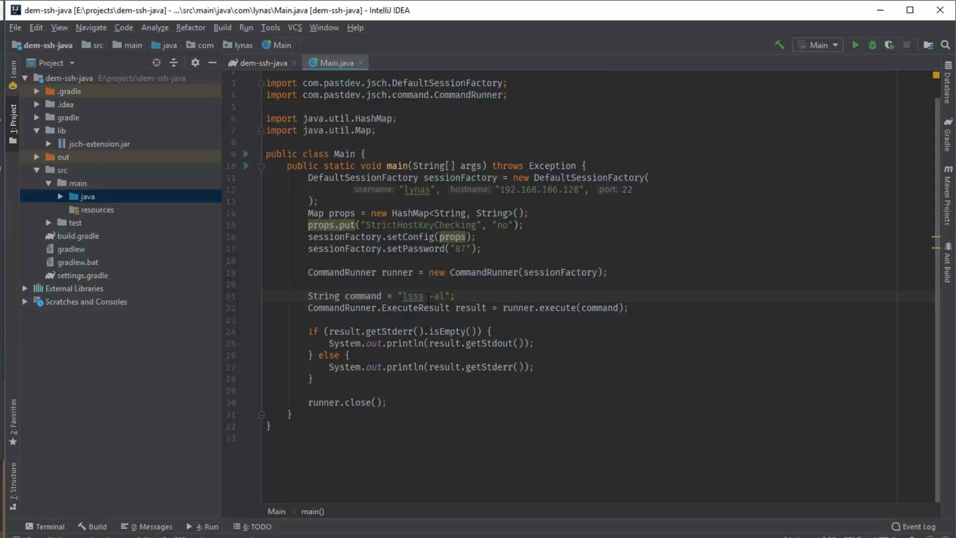
Step: Restore the command string to "ls -al" and select jsch-extension.jar in the Project view
{"action": "key", "text": "Backspace"}
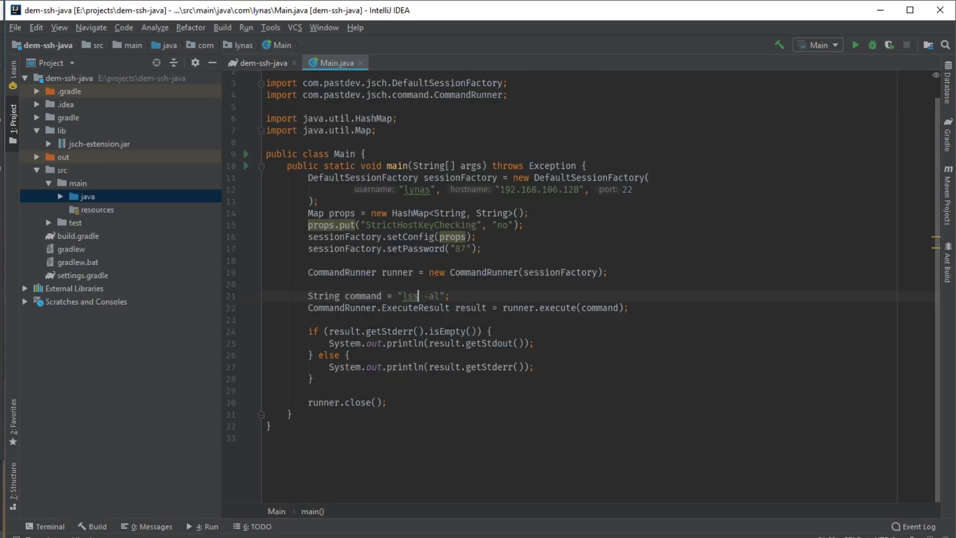
{"action": "key", "text": "Backspace"}
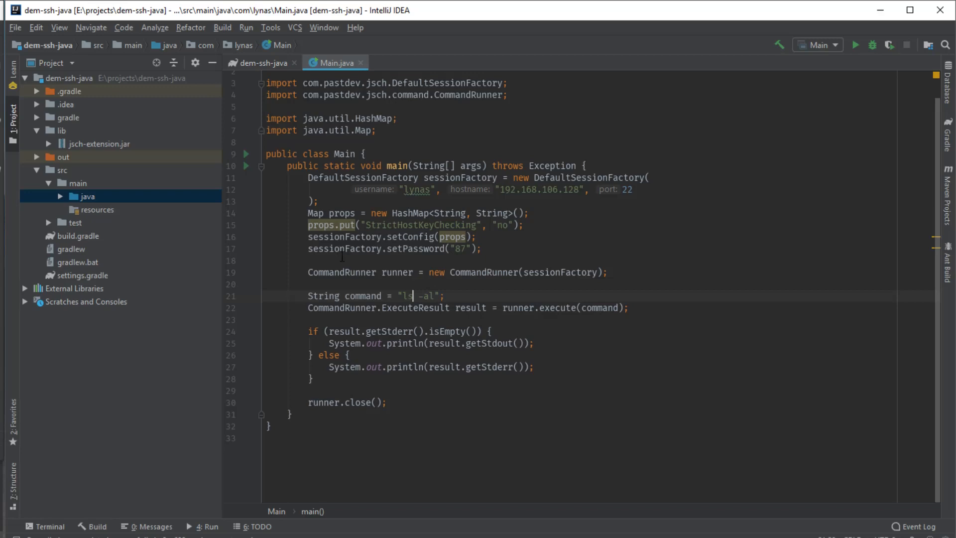
{"action": "left_click", "coordinate": [100, 144]}
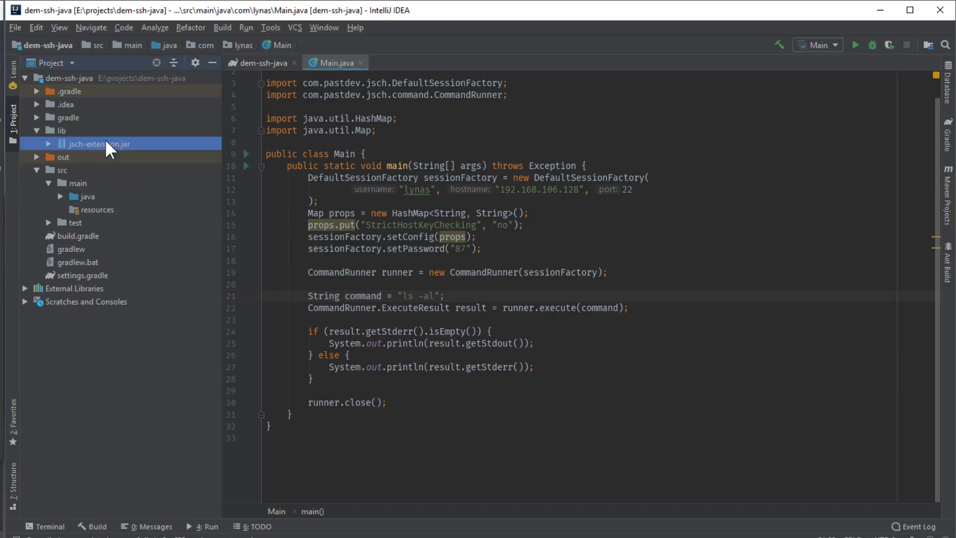